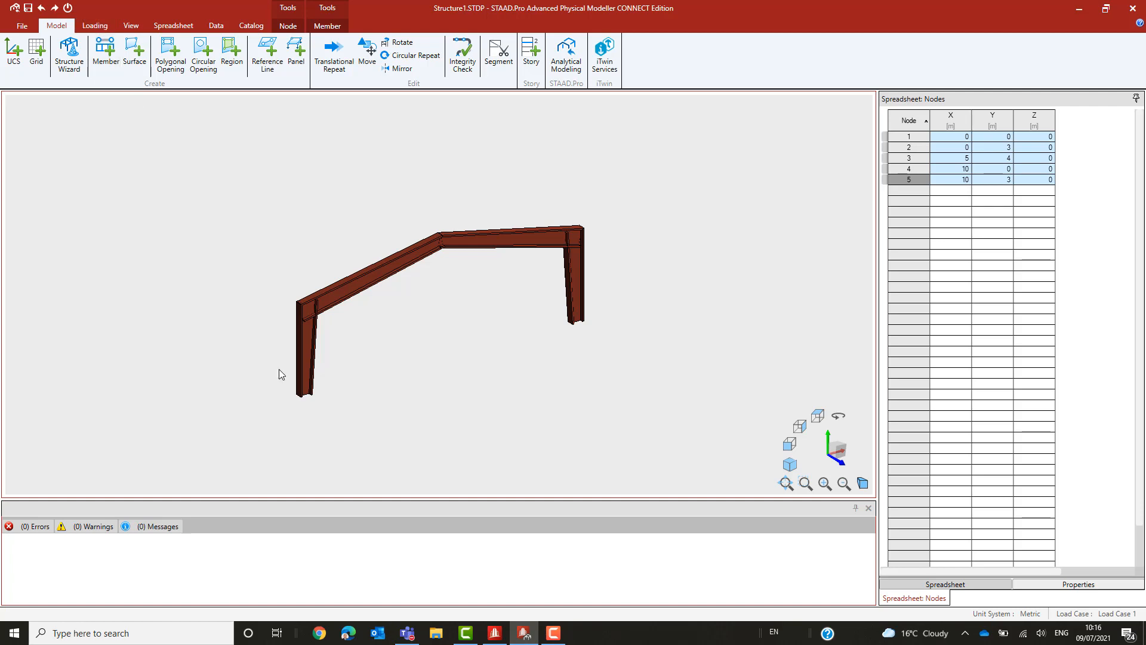
mouse_move(285, 385)
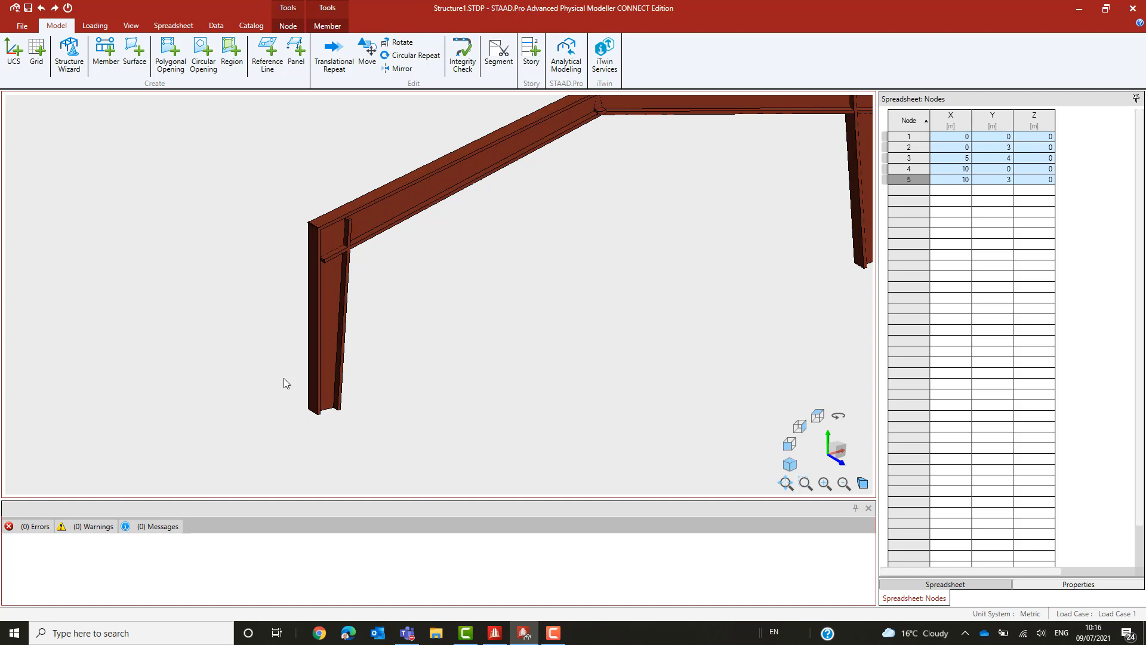
mouse_move(316, 307)
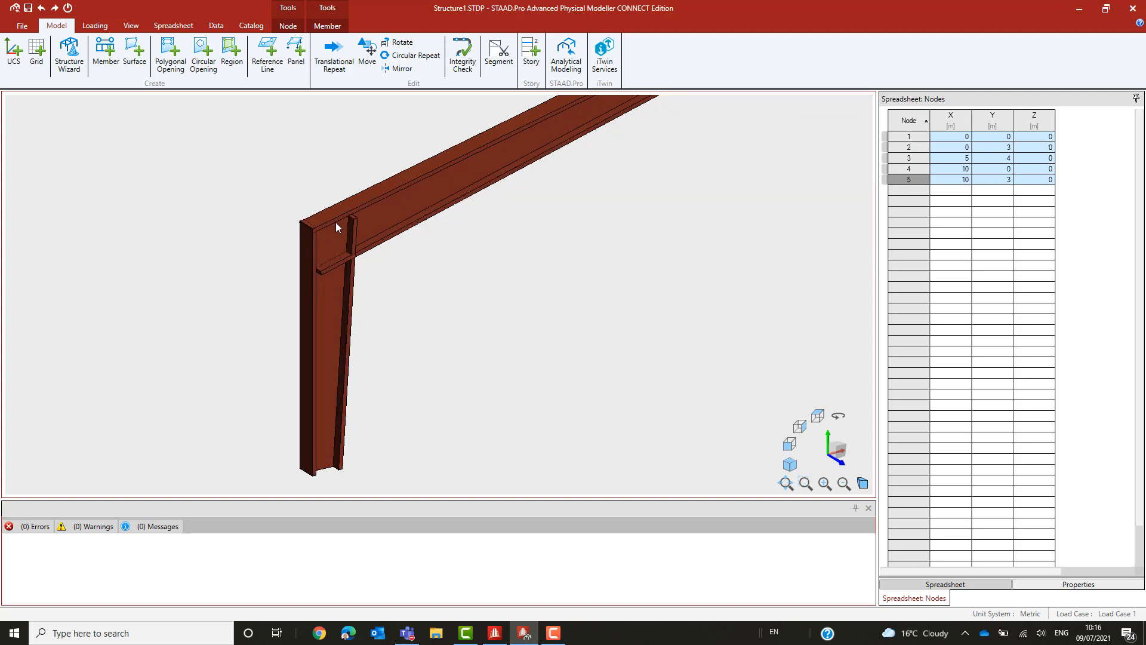
mouse_move(517, 326)
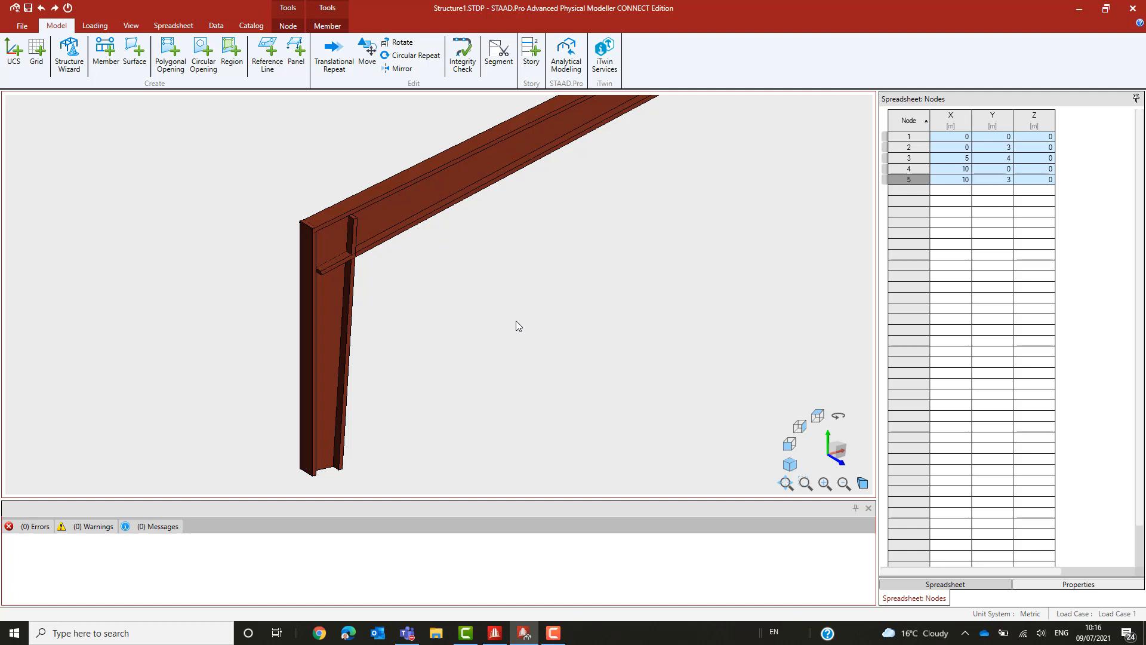
mouse_move(570, 212)
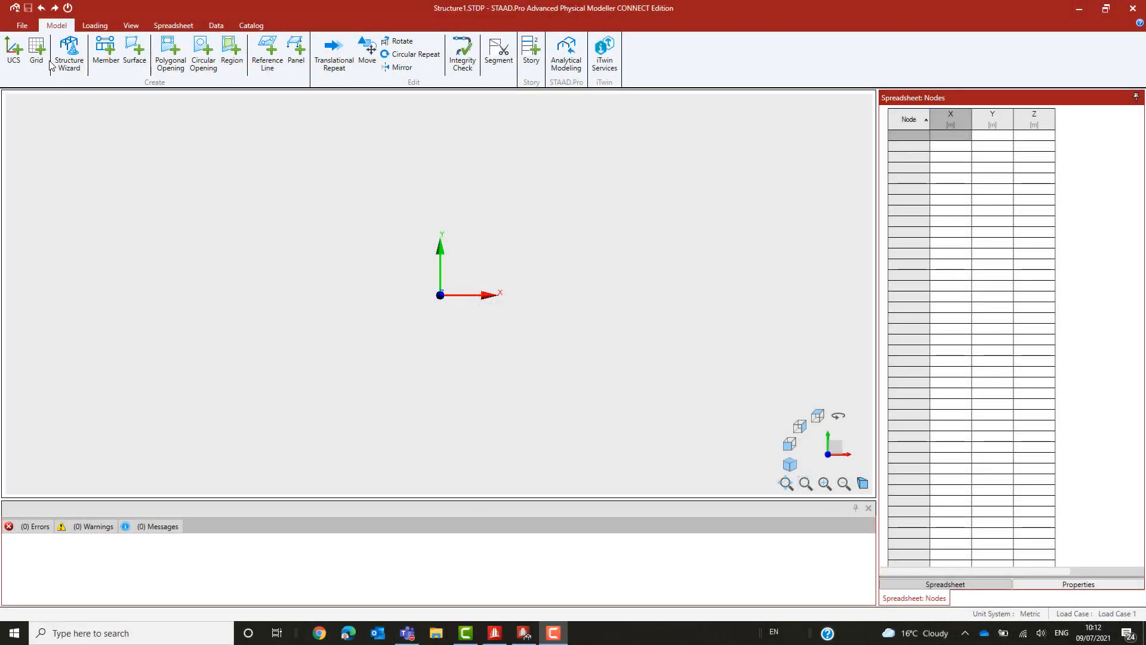
- Create a 1 m spaced grid with 10 spaces in X and 5 in Y
left_click(36, 52)
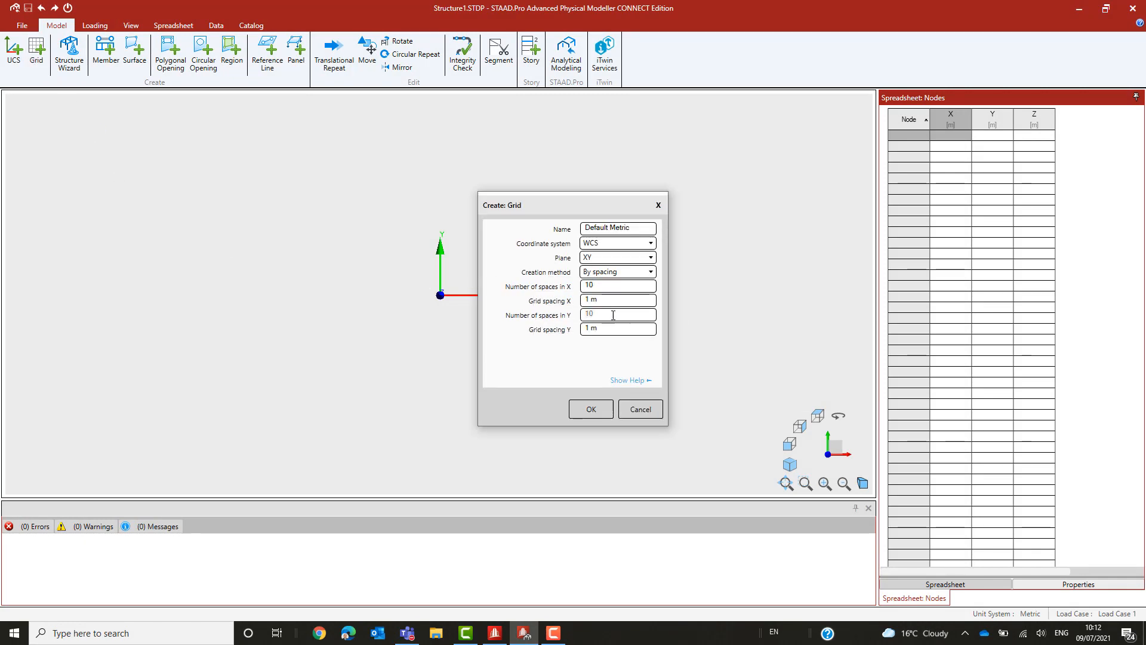
type("5")
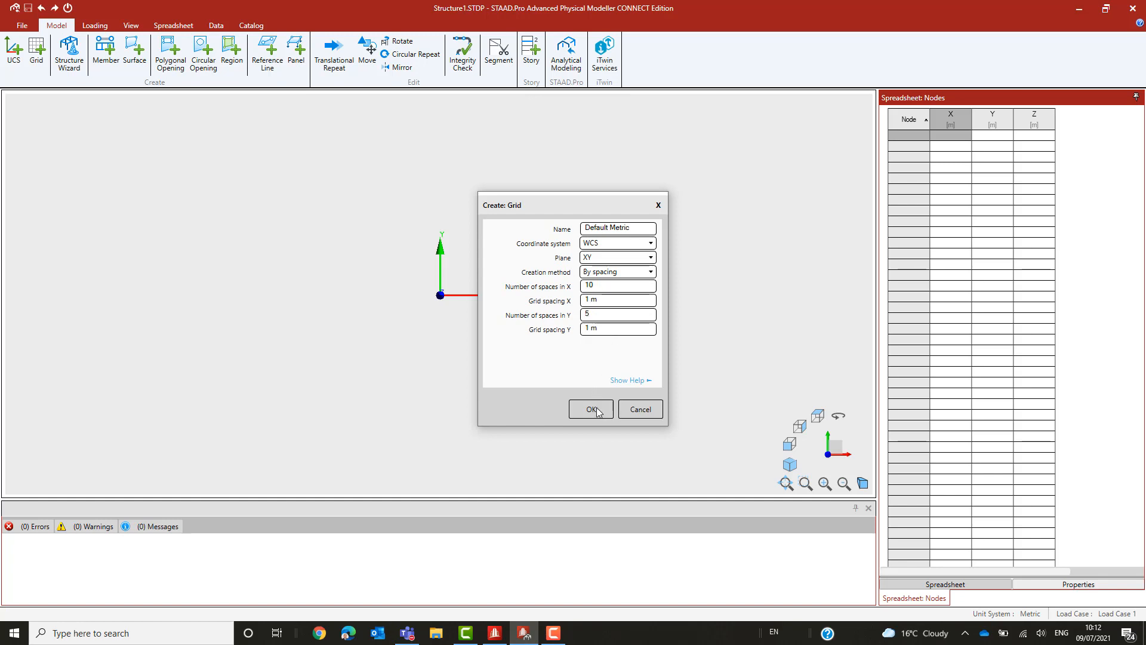
left_click(590, 408)
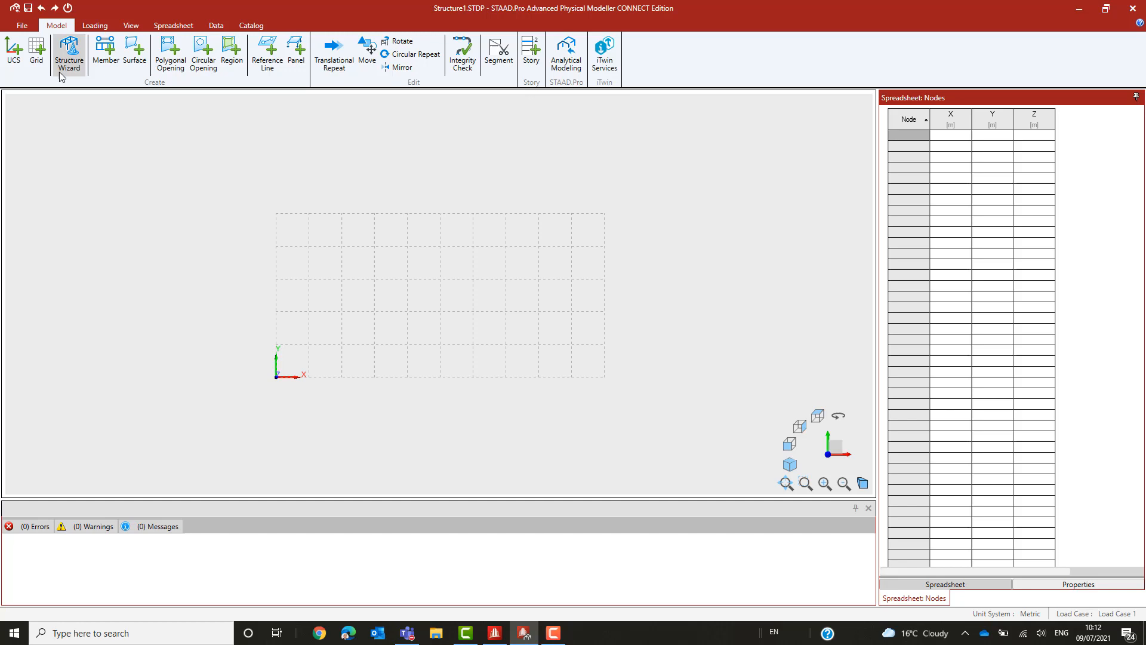
left_click(105, 53)
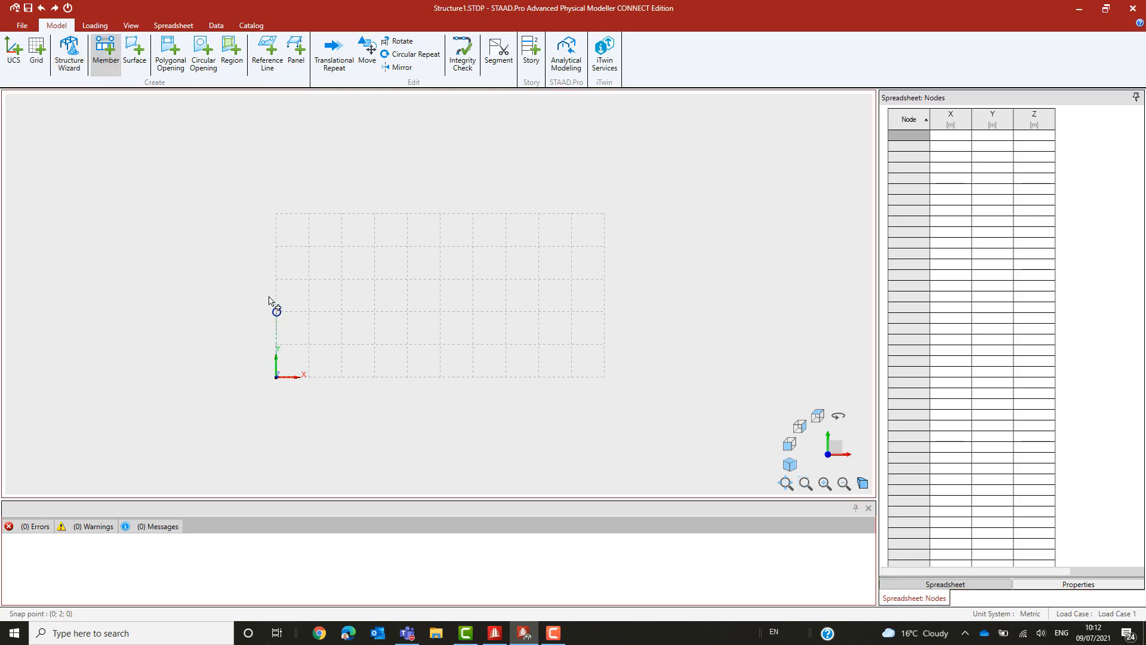
left_click(440, 247)
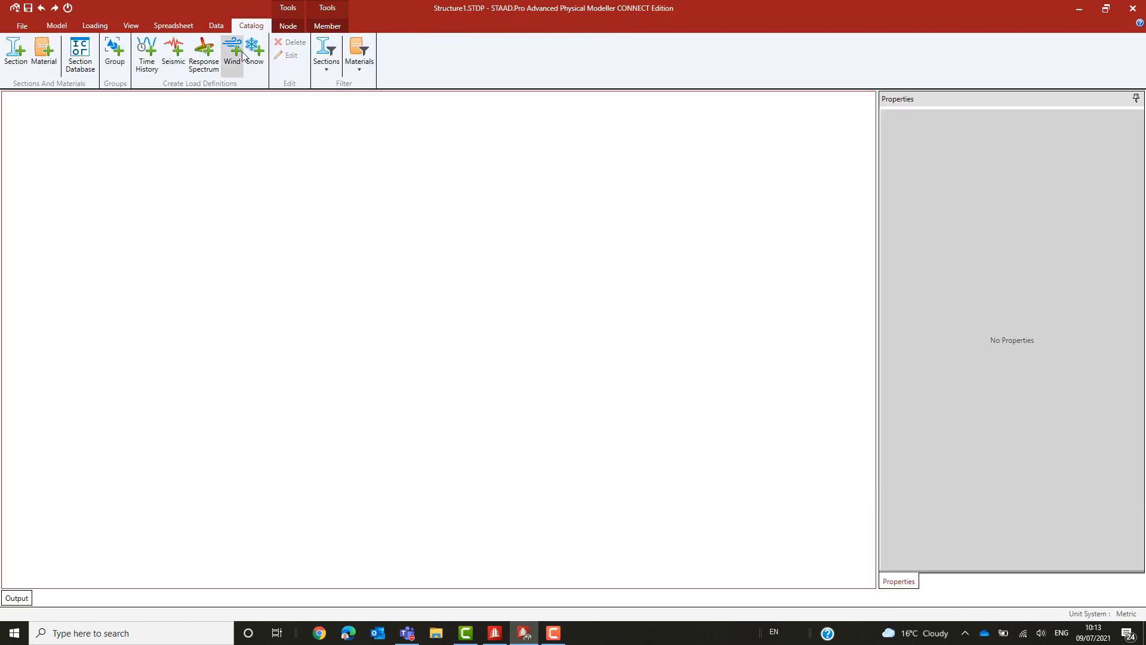
mouse_move(16, 51)
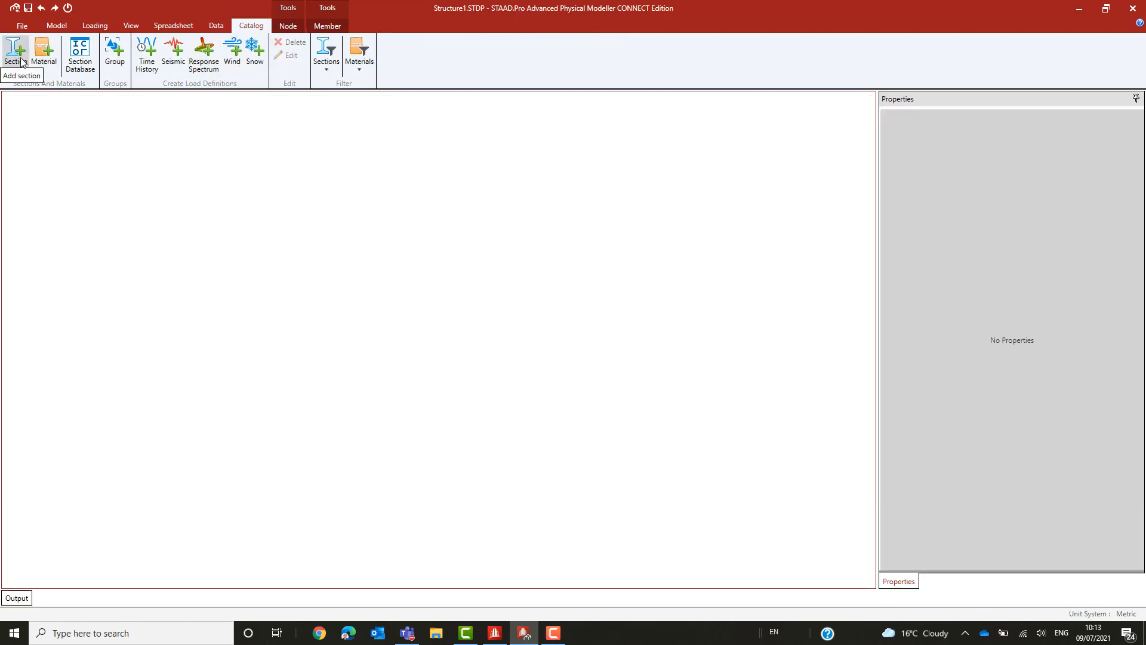
- Define section 'Main': 400 mm depth, 250 mm flange width, 0.05 m flanges, properties calculated
left_click(17, 51)
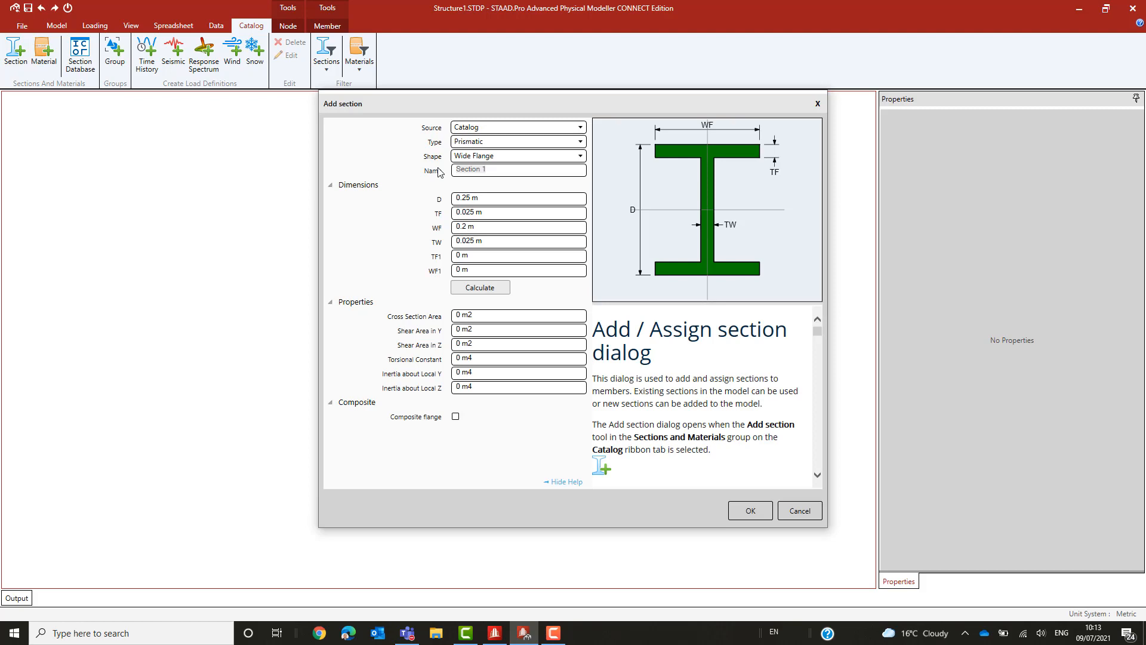
type("Main")
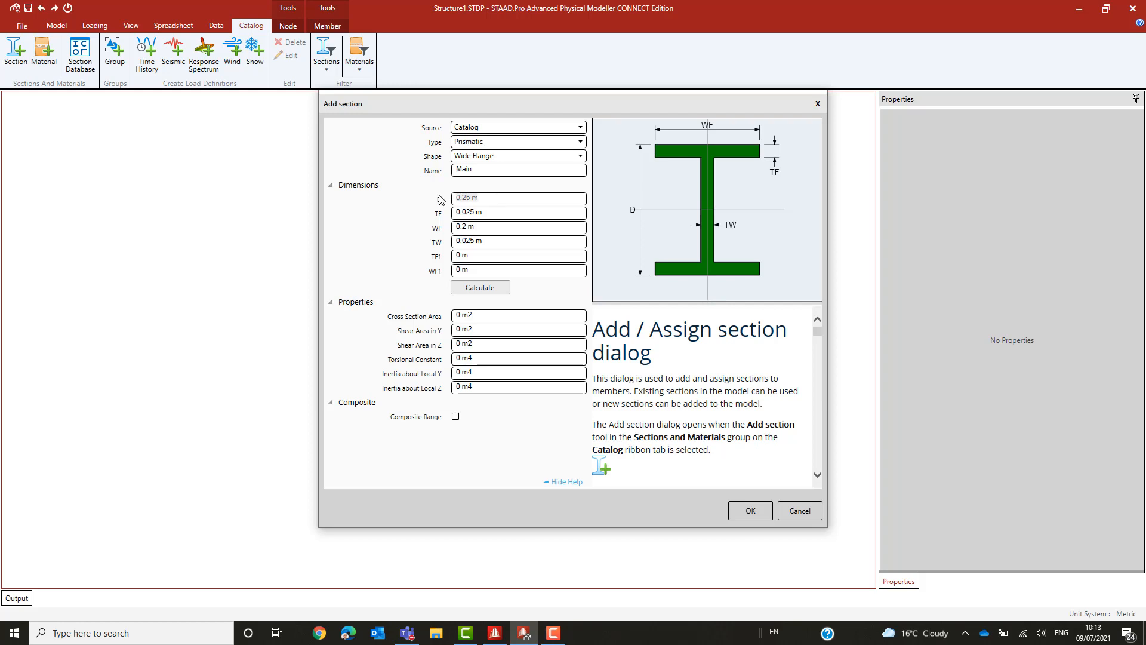
type("400mm")
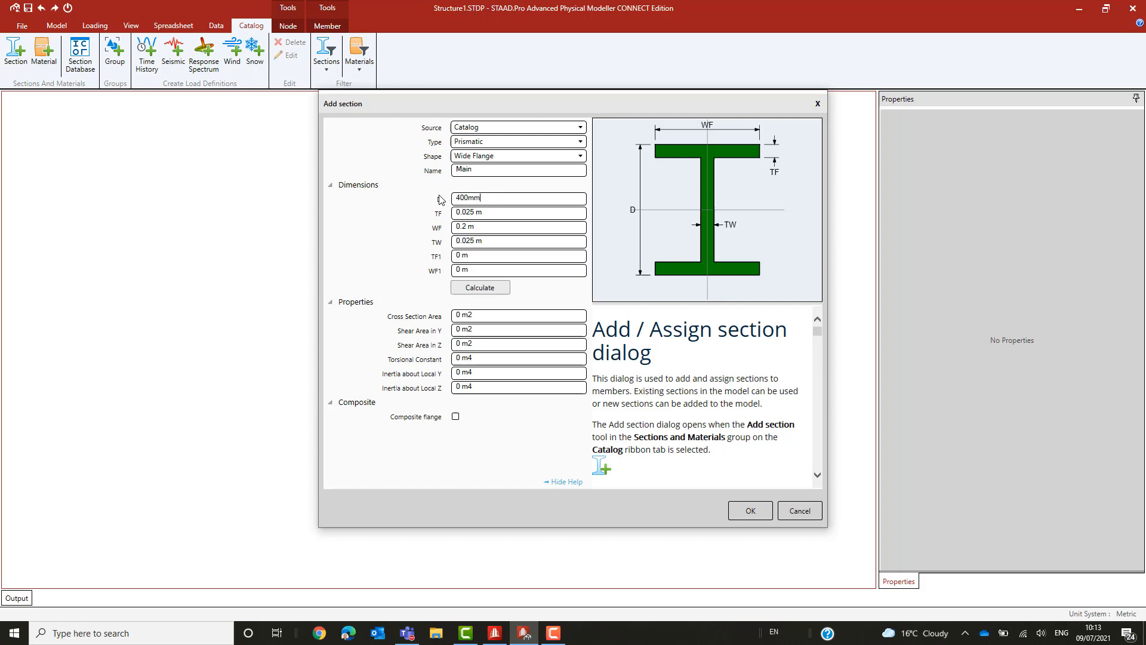
type("50")
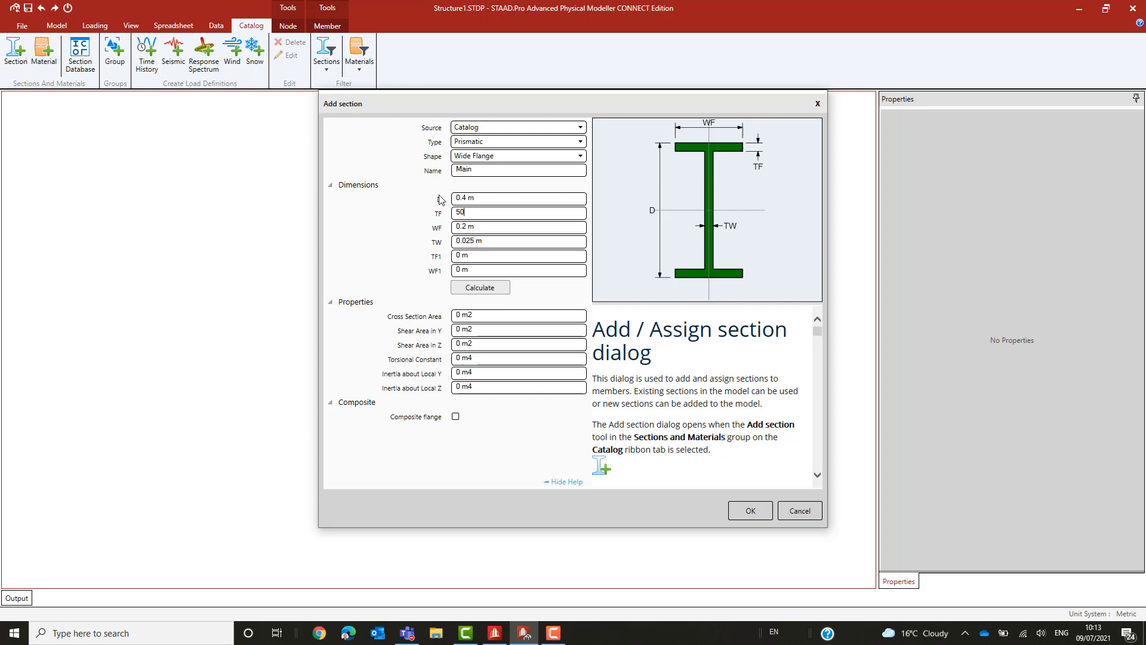
type("0.05 m")
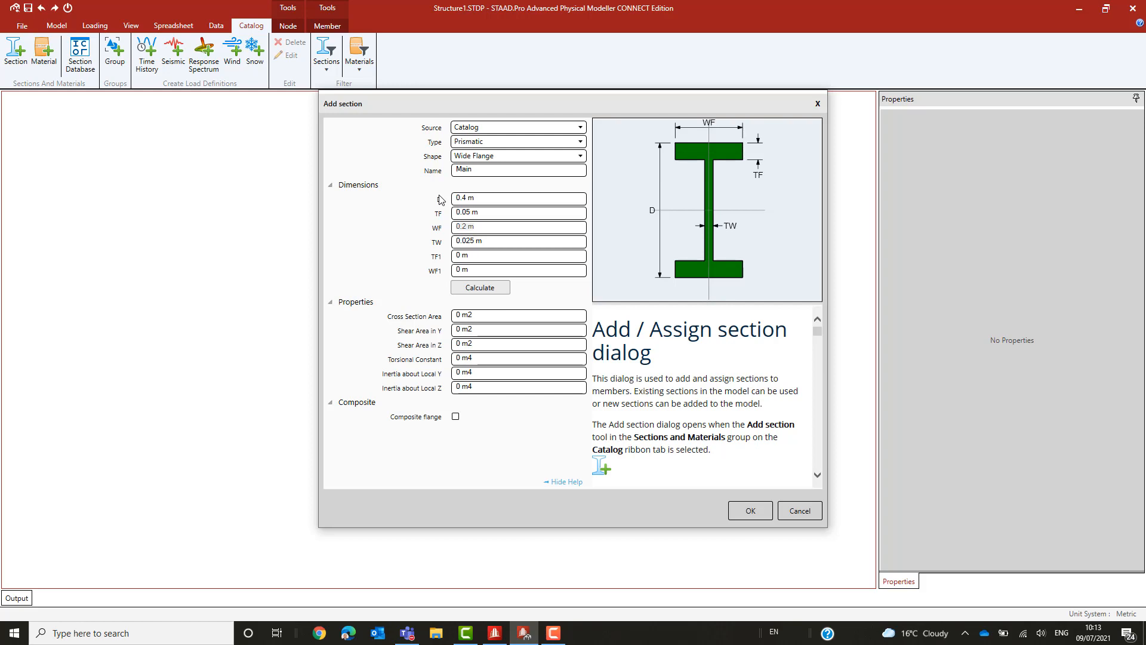
type("250mm")
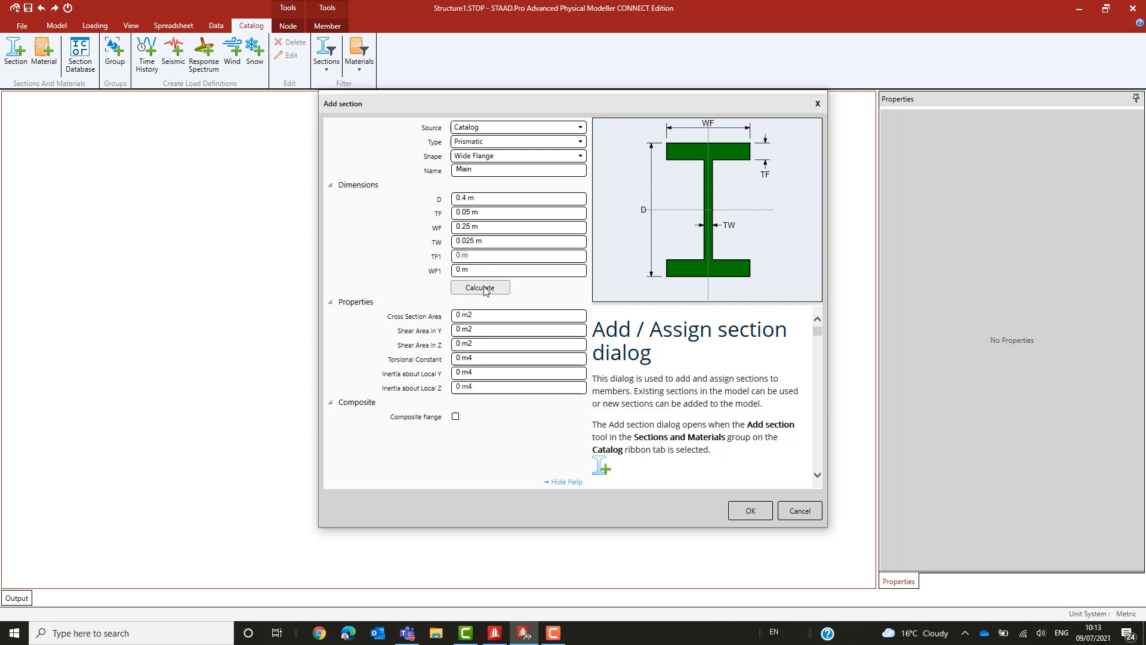
left_click(479, 287)
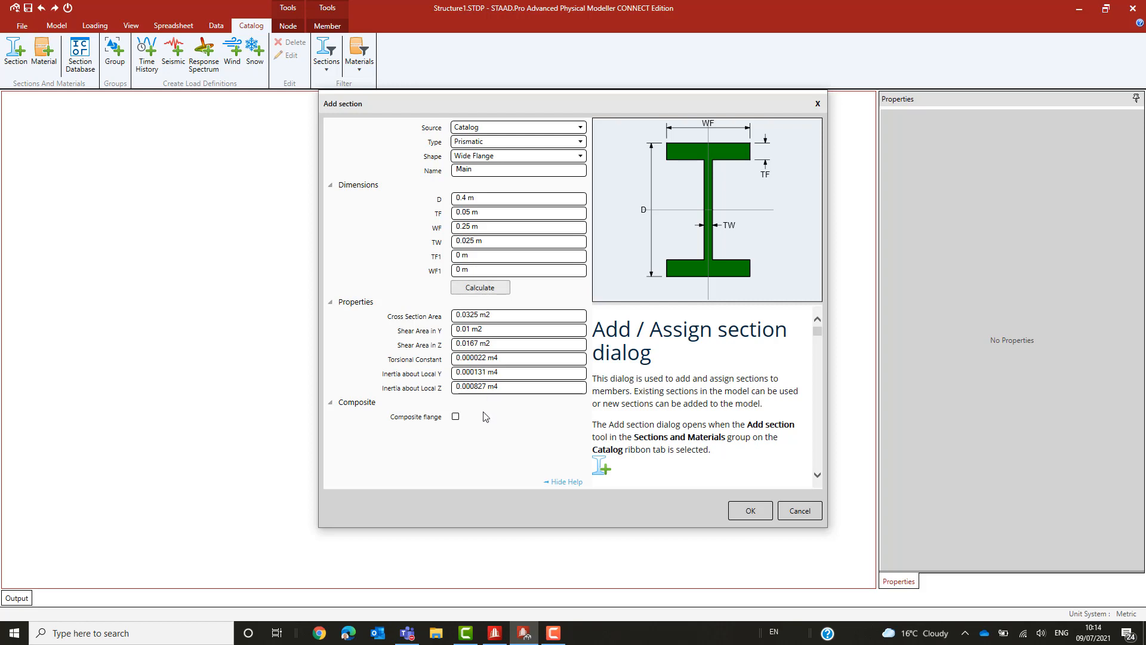
mouse_move(749, 511)
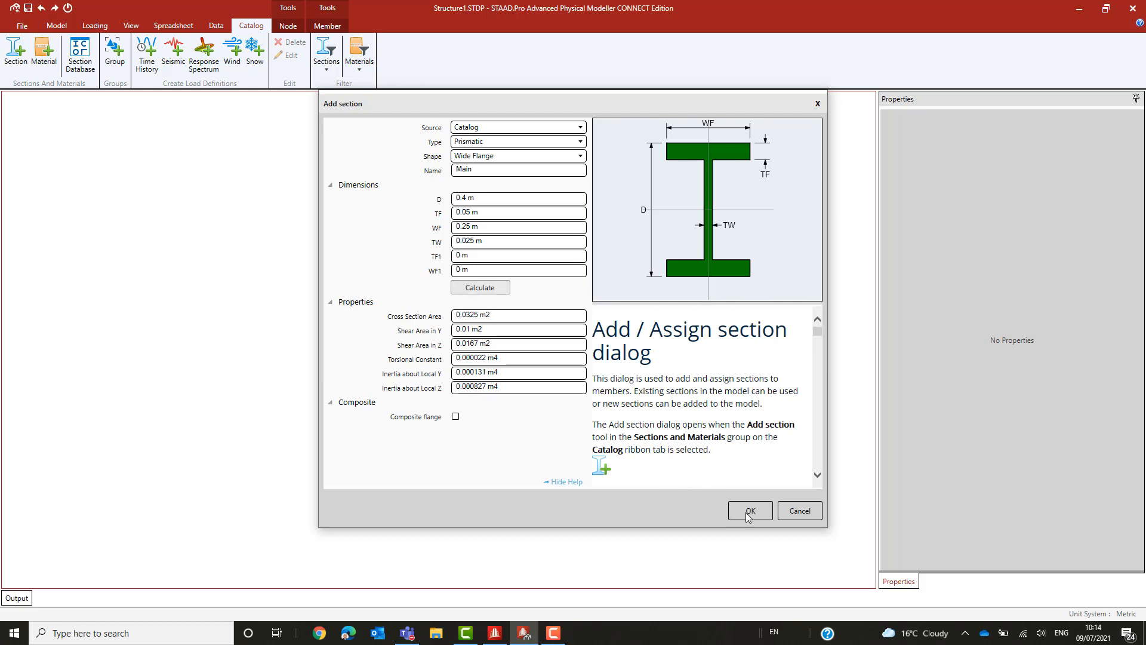
left_click(748, 510)
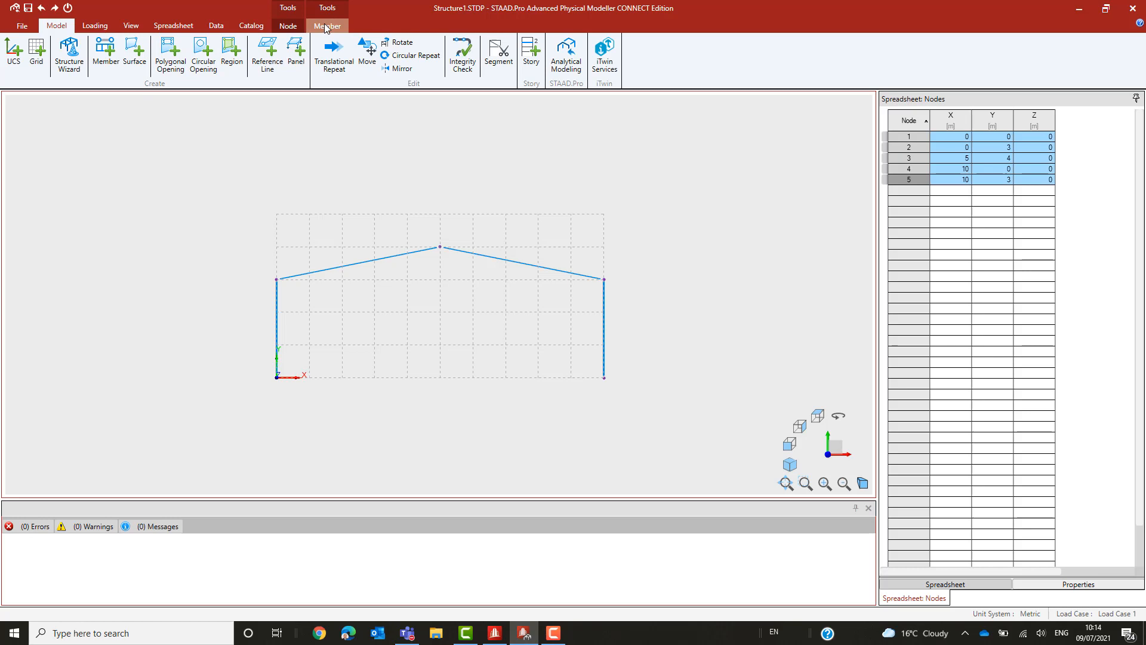
- Assign the model's Main section to both columns and both rafters
left_click(328, 25)
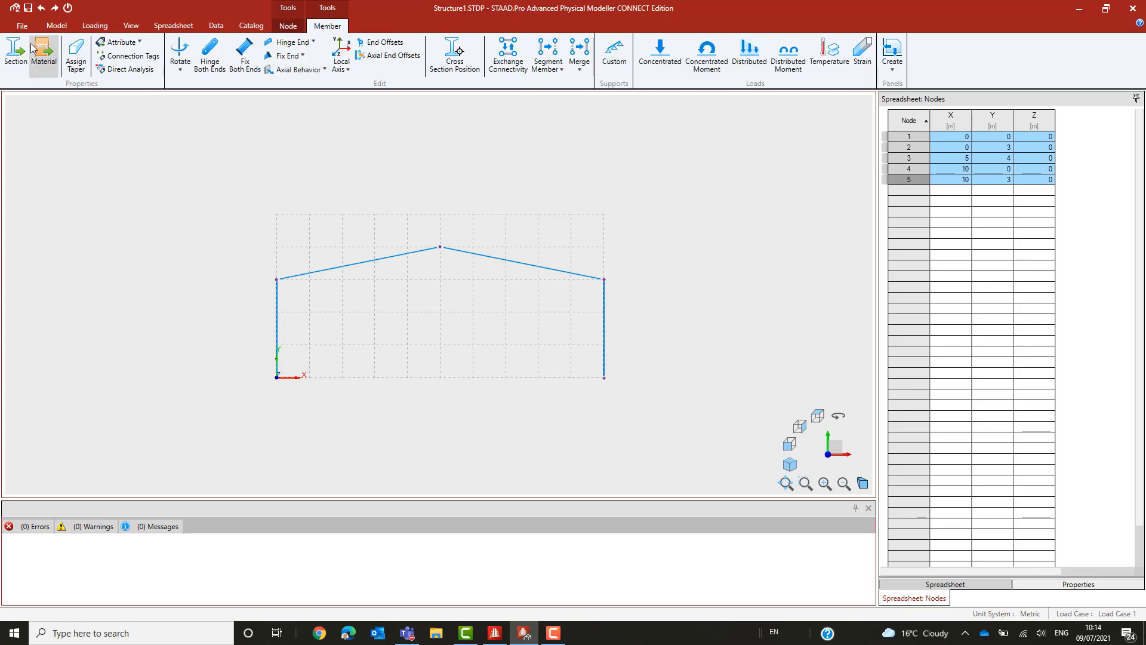
left_click(14, 53)
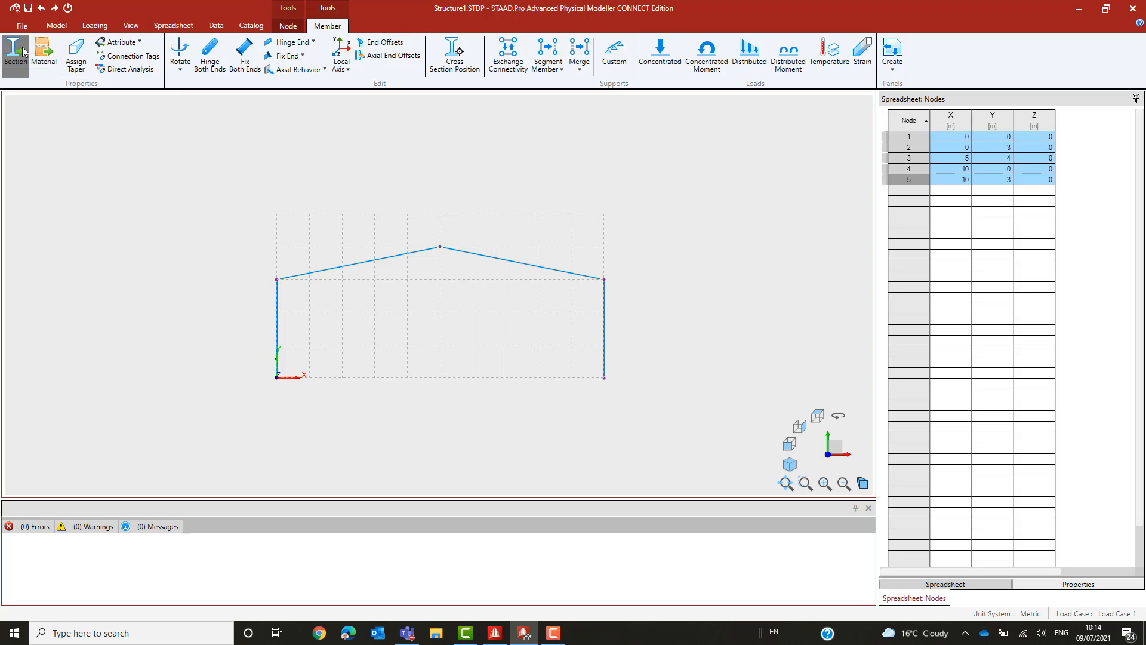
left_click(16, 52)
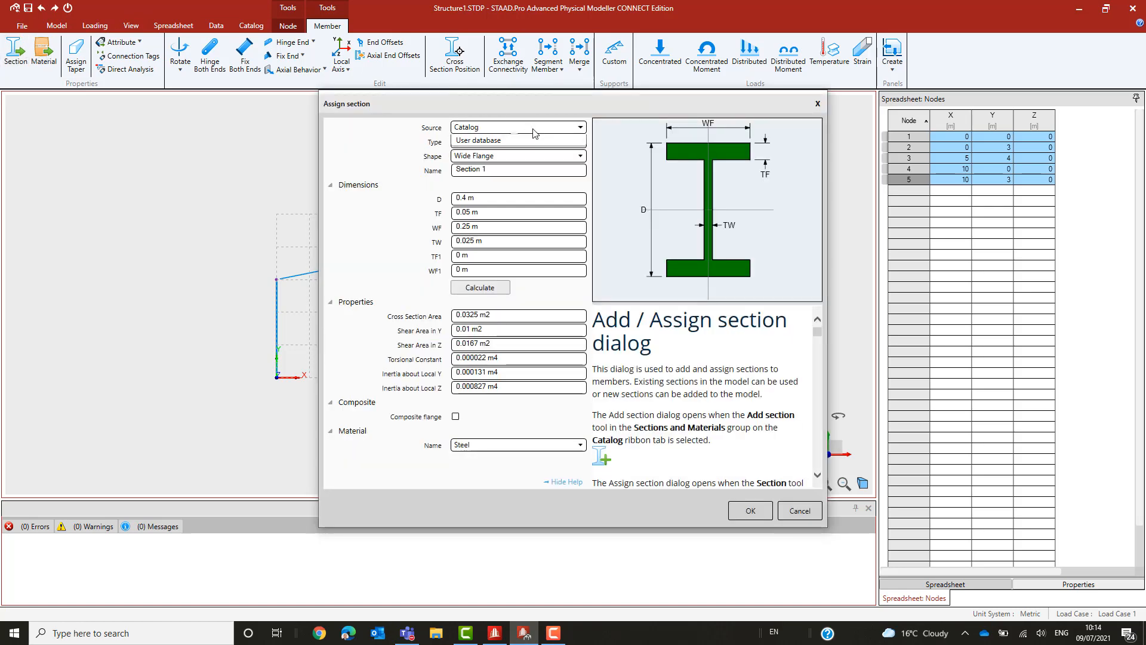
left_click(517, 127)
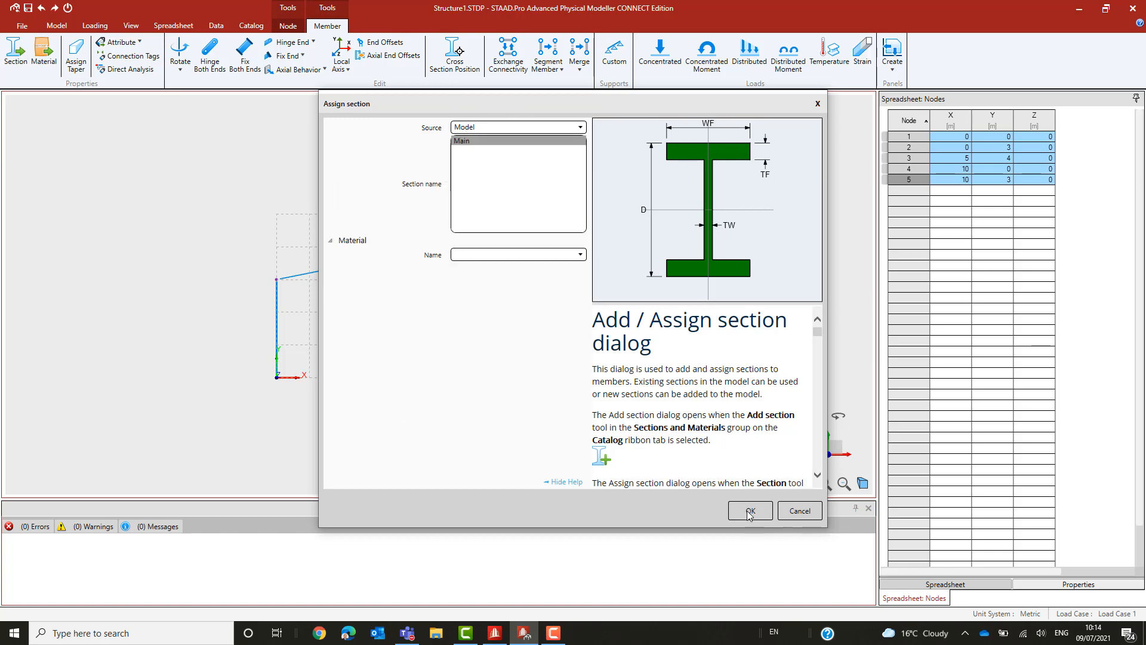
left_click(749, 510)
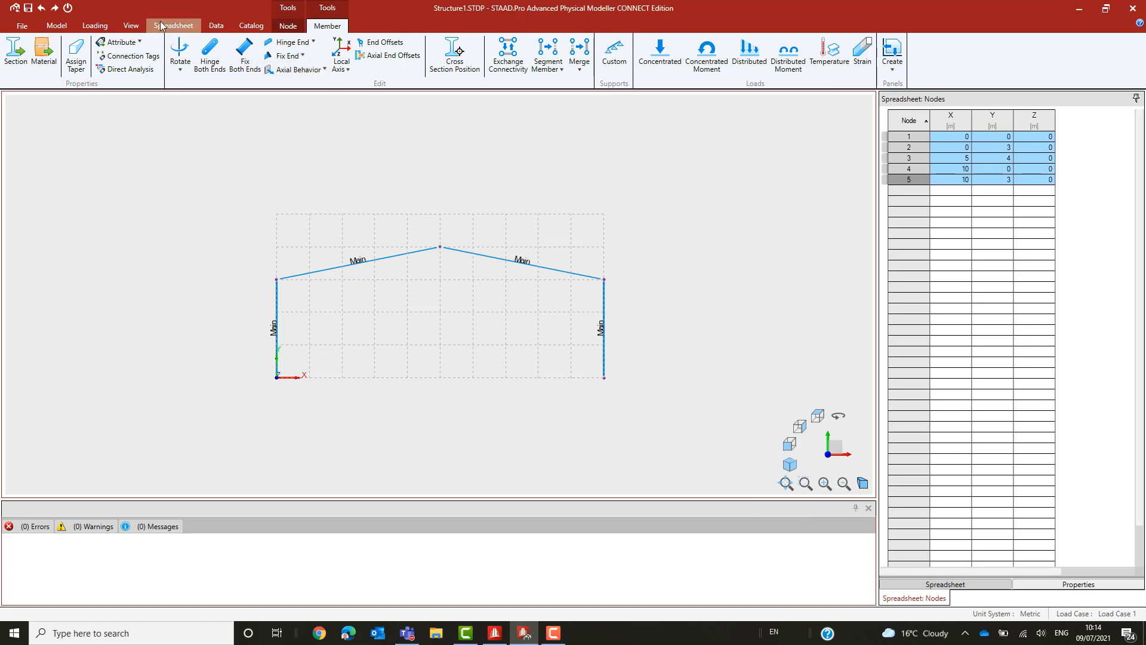
- Turn on 3D rendering so members show their actual Main section shapes
left_click(130, 26)
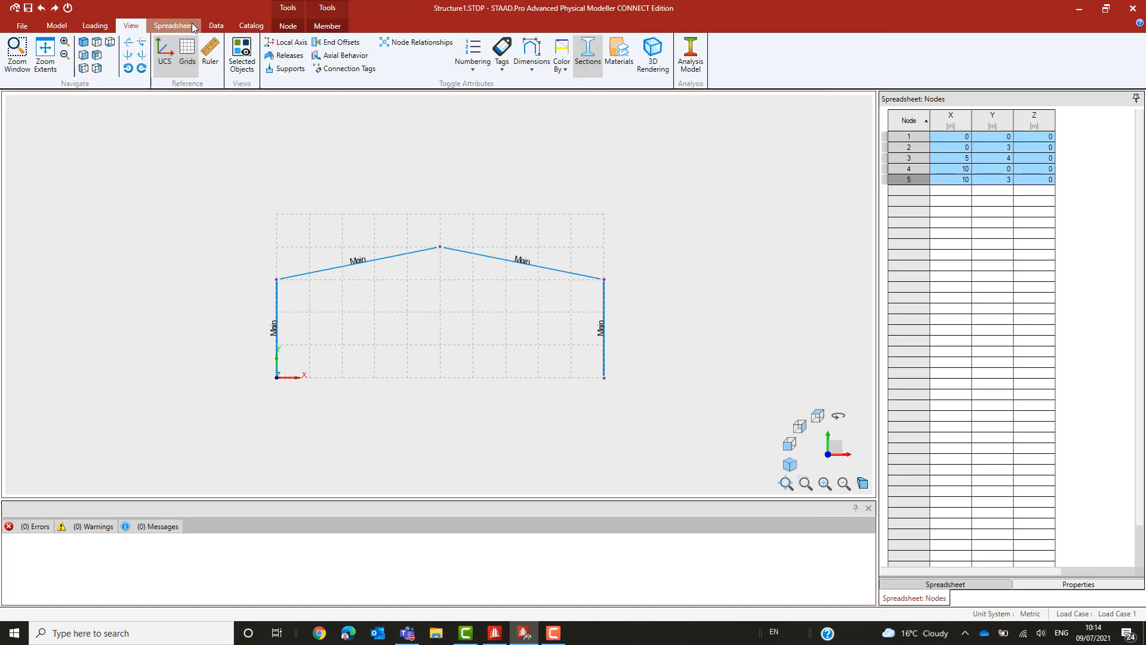
left_click(652, 52)
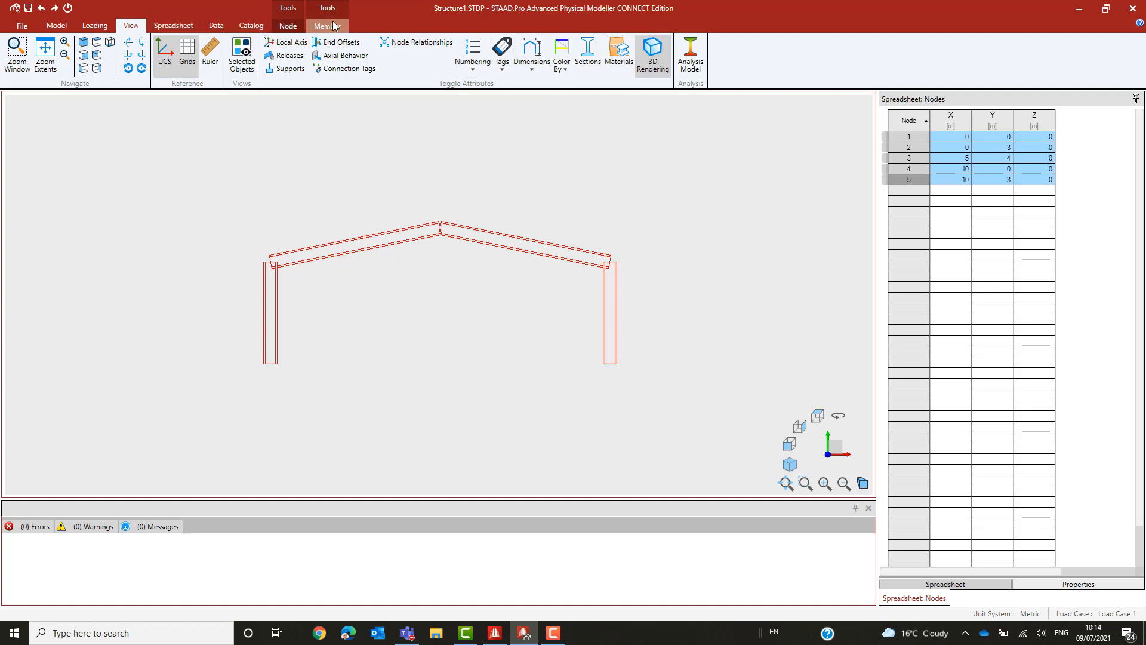
left_click(327, 26)
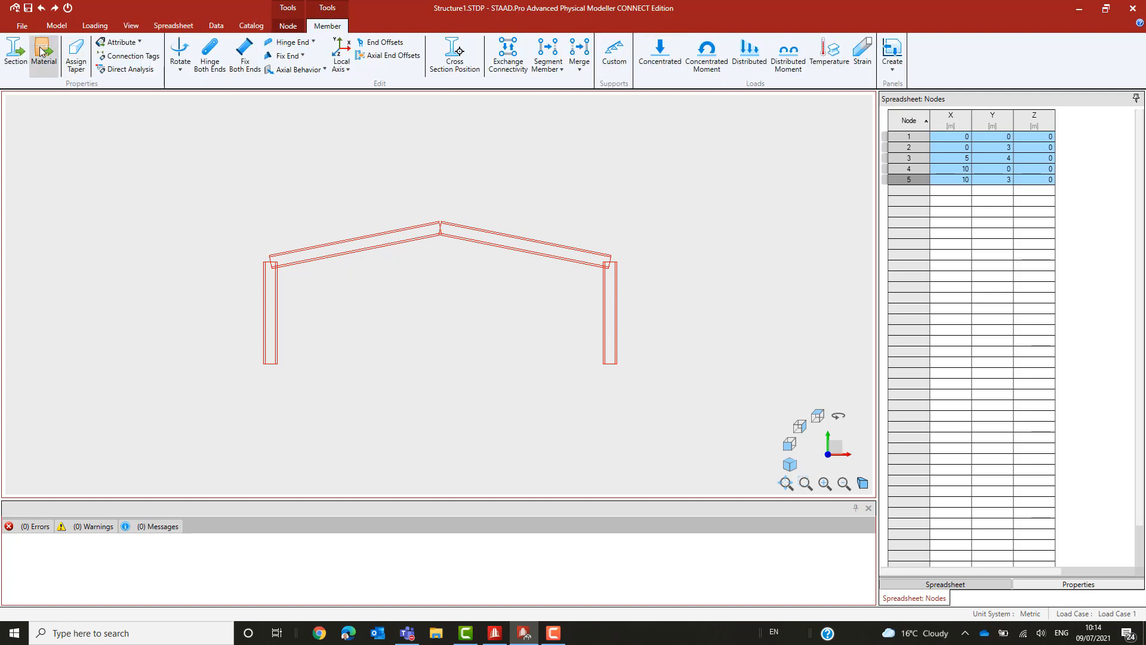
- Assign the STEEL_275_Nmm2 steel grade to all four frame members
left_click(43, 52)
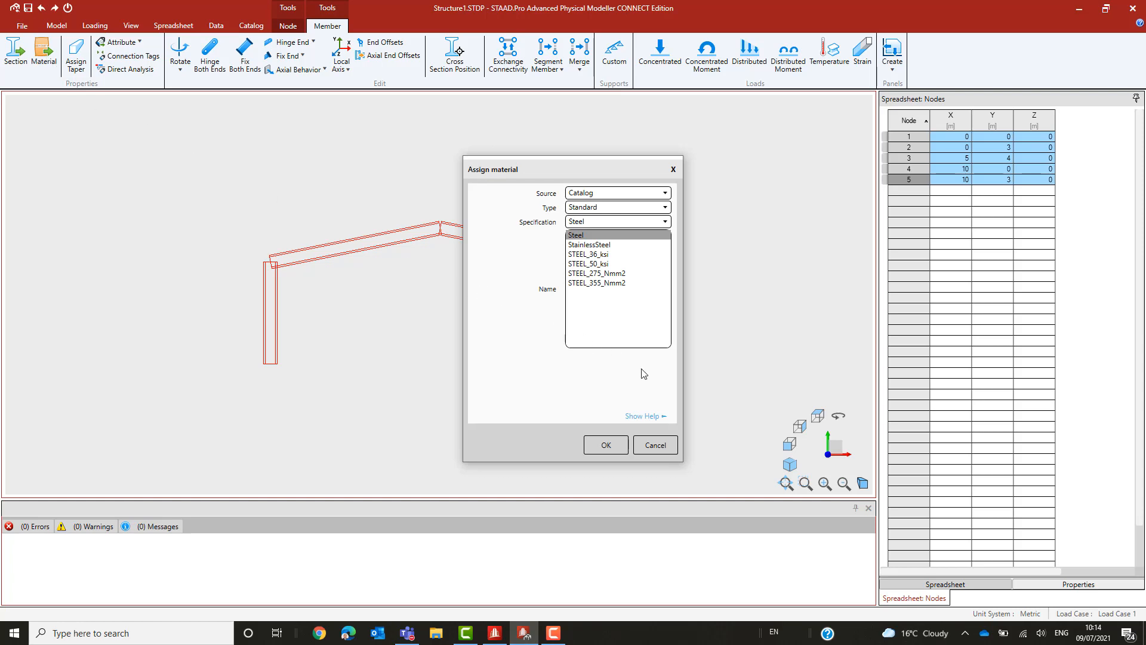
left_click(597, 273)
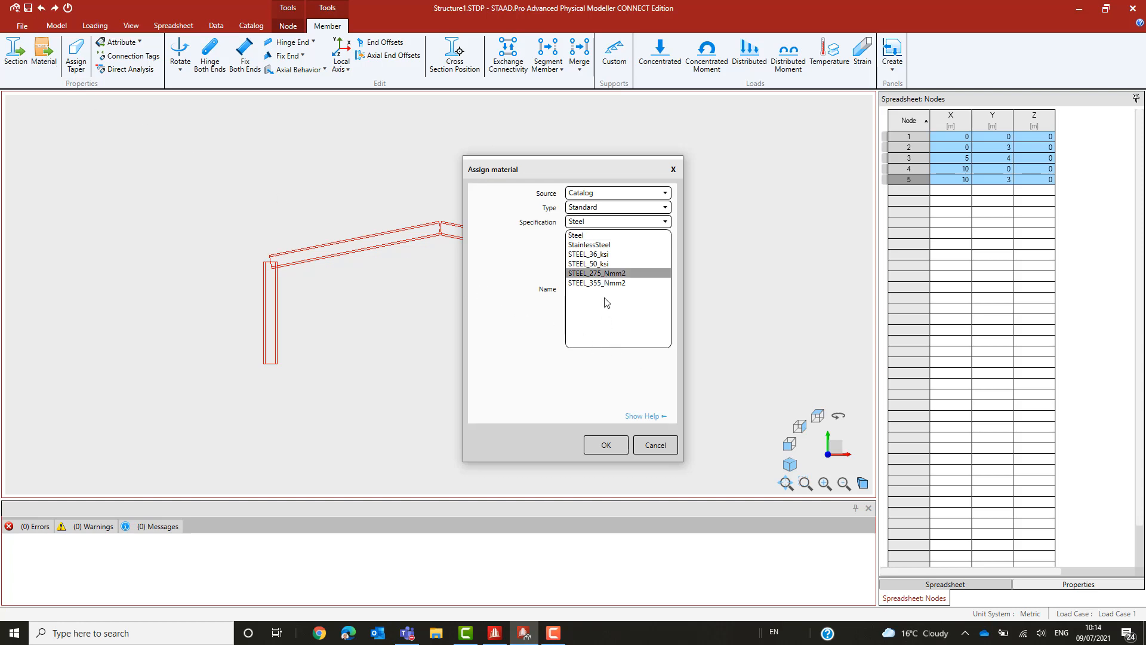
left_click(605, 444)
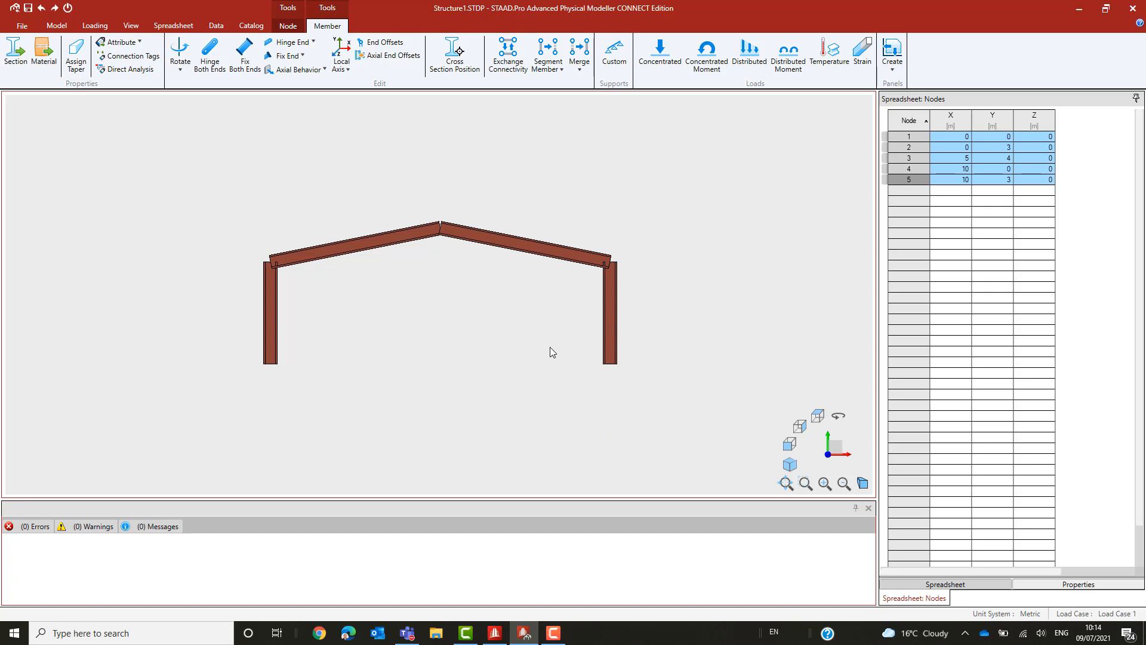
mouse_move(335, 147)
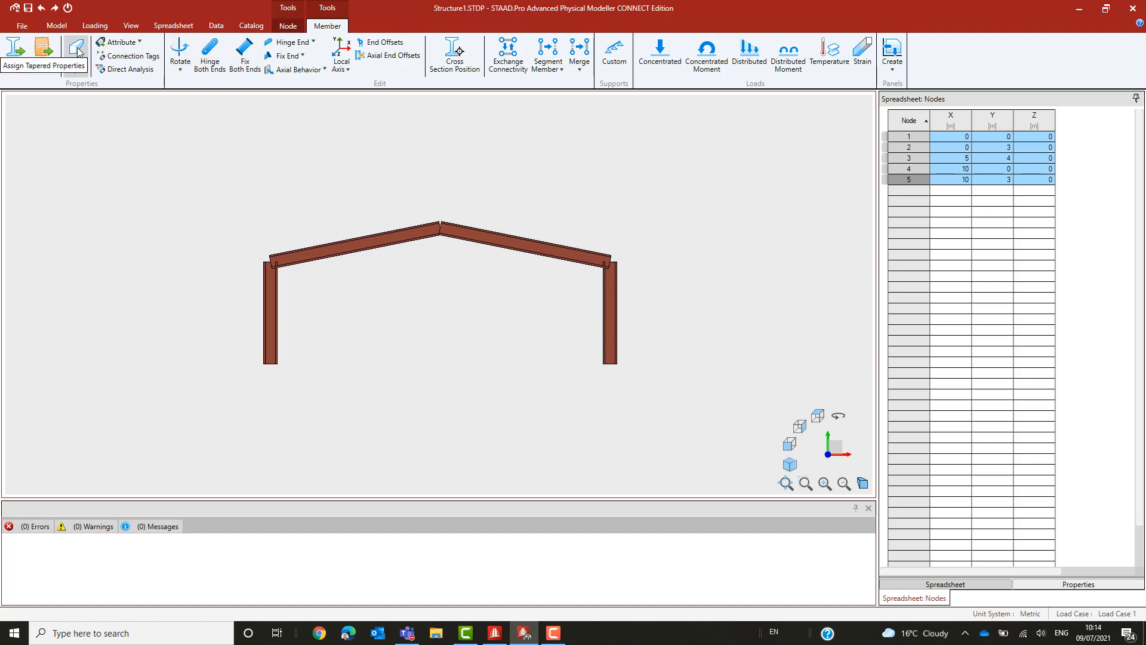
- Taper the columns to a final depth of 0.6 m at the top
left_click(76, 52)
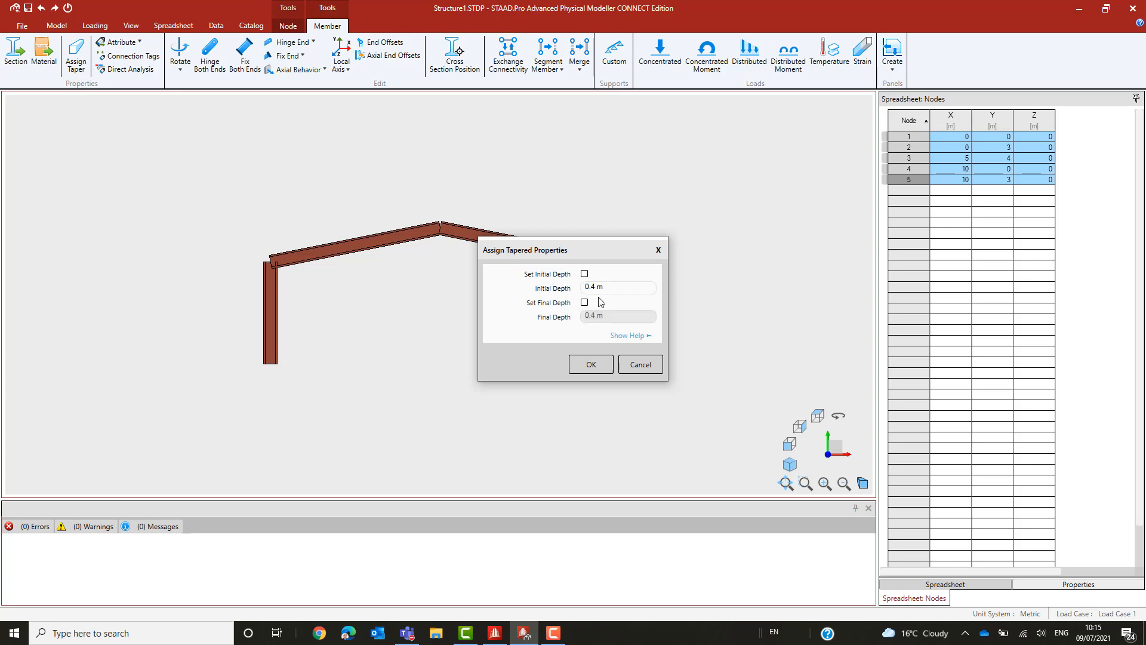
left_click(584, 302)
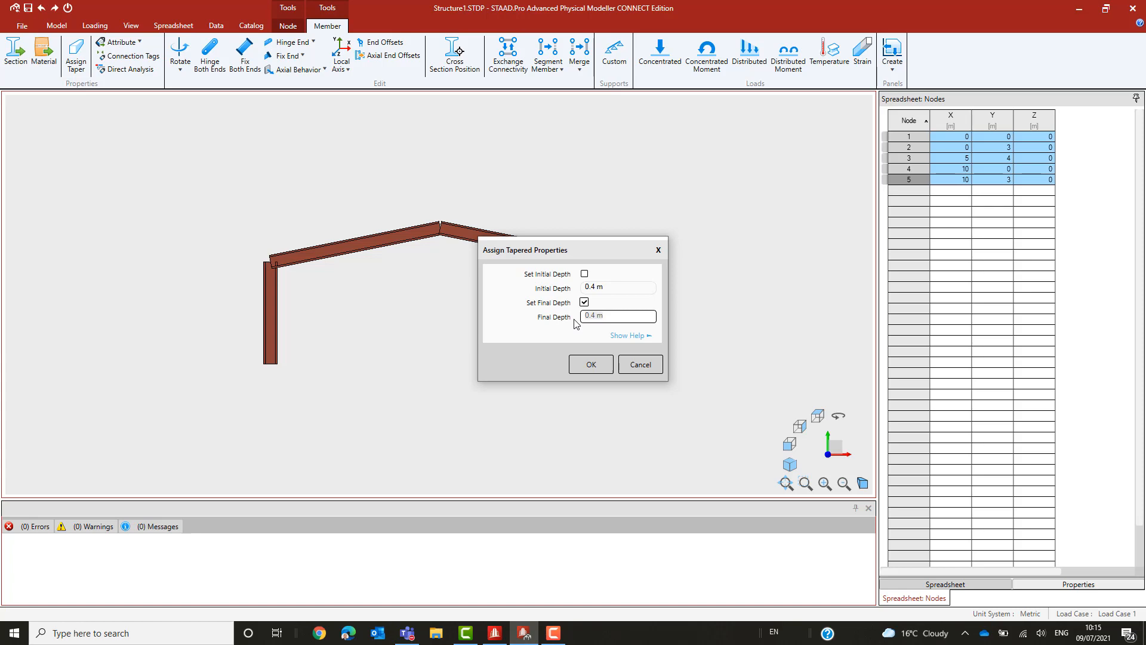
type(".6 m")
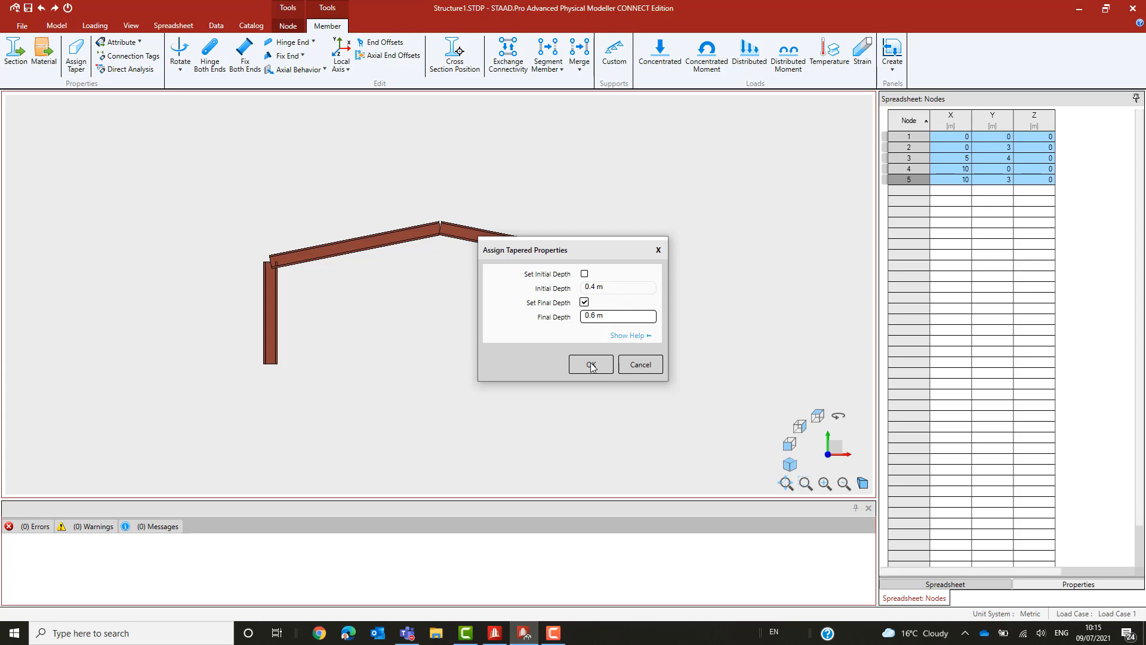
left_click(590, 364)
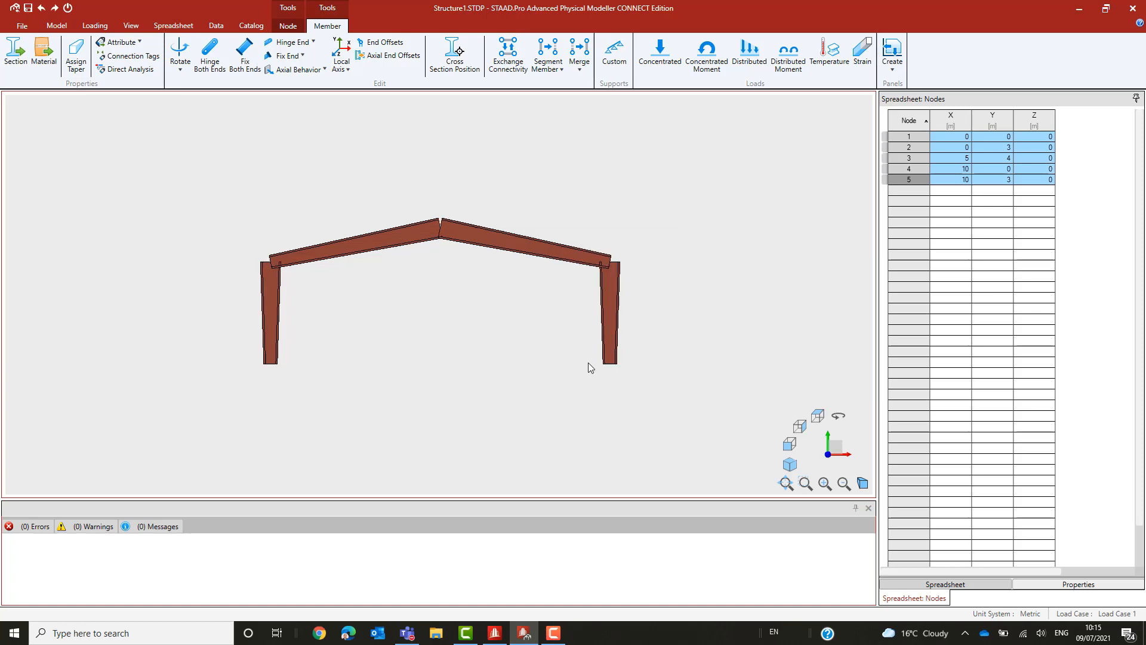
mouse_move(530, 338)
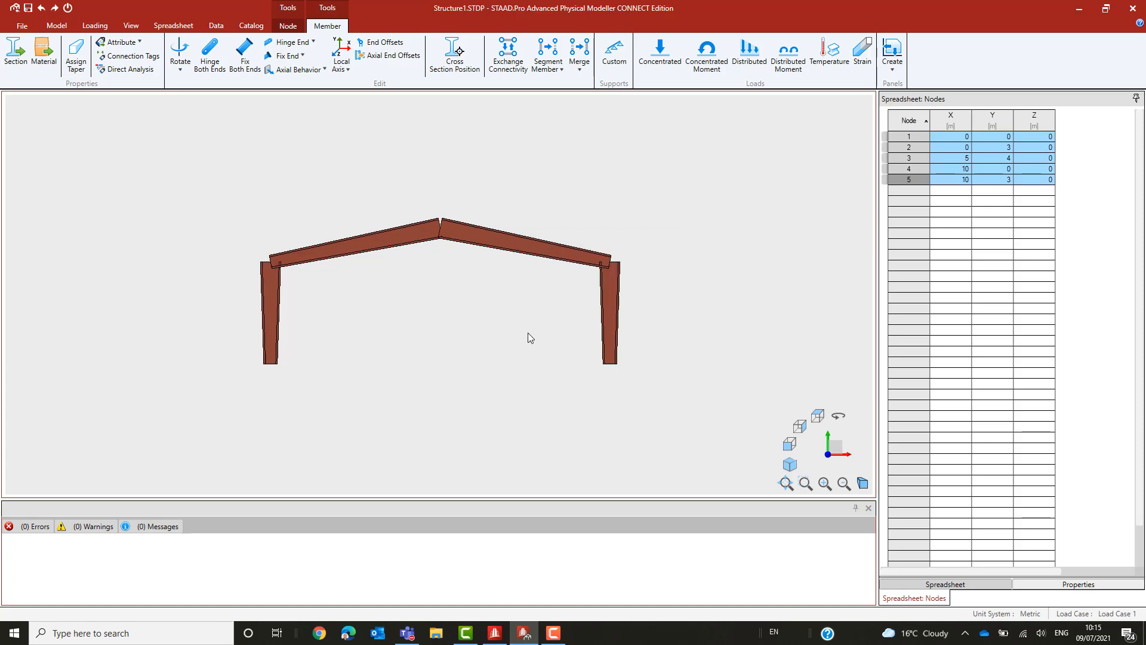
mouse_move(370, 215)
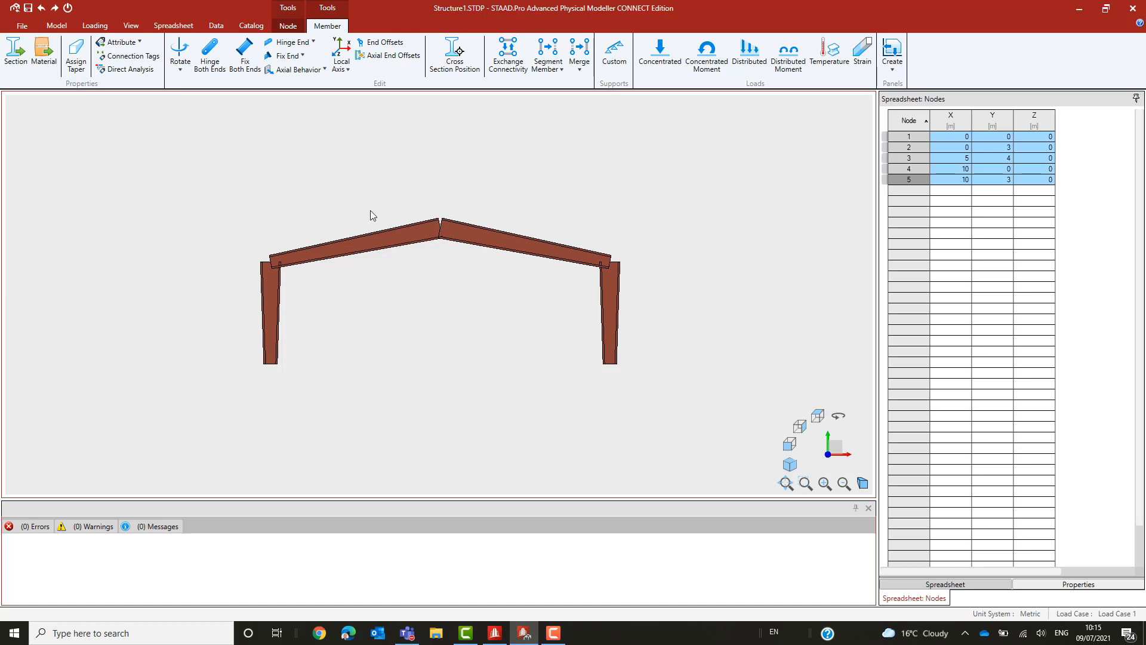
- Select both rafters and taper them from 0.6 m initial to 0.4 m final depth
left_click(56, 25)
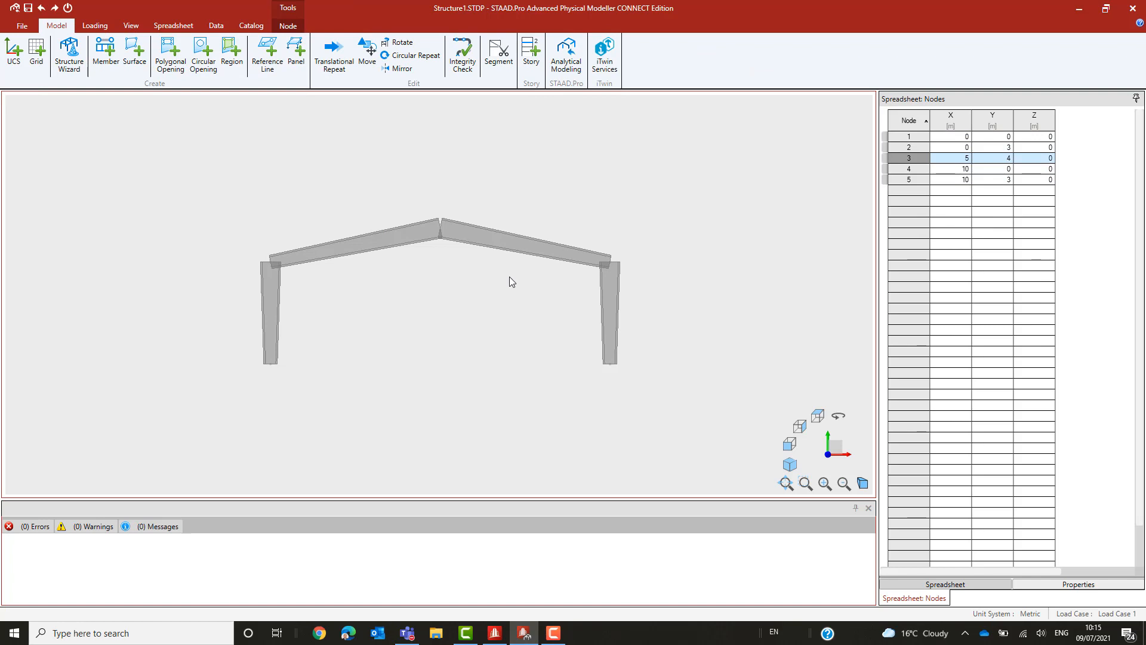
left_click(372, 255)
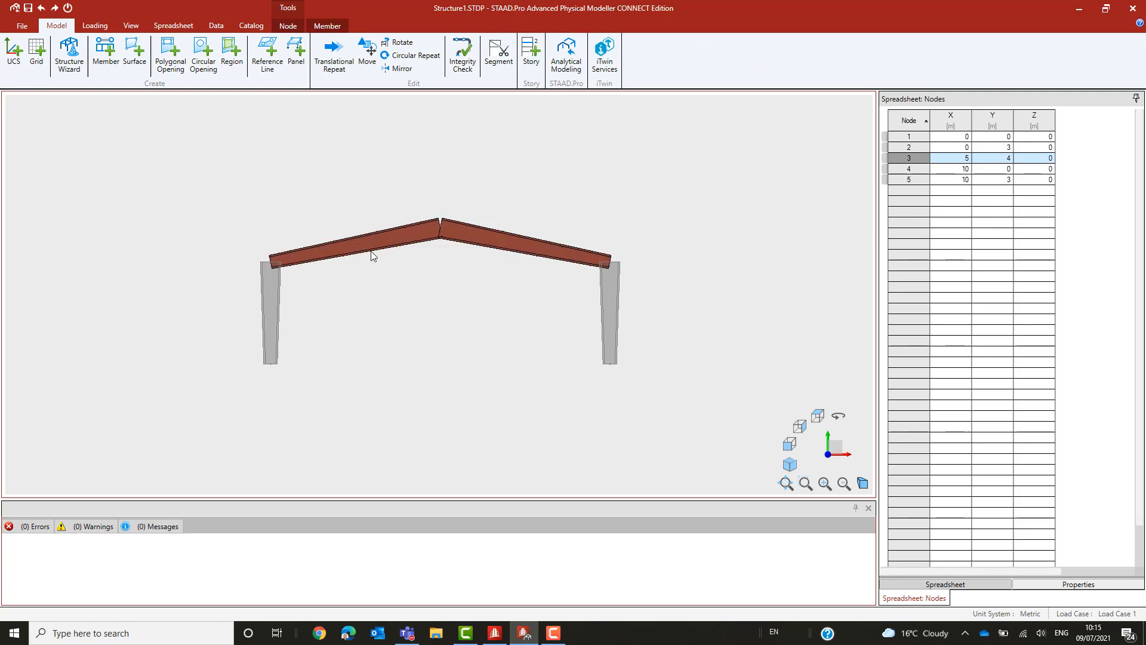
mouse_move(105, 51)
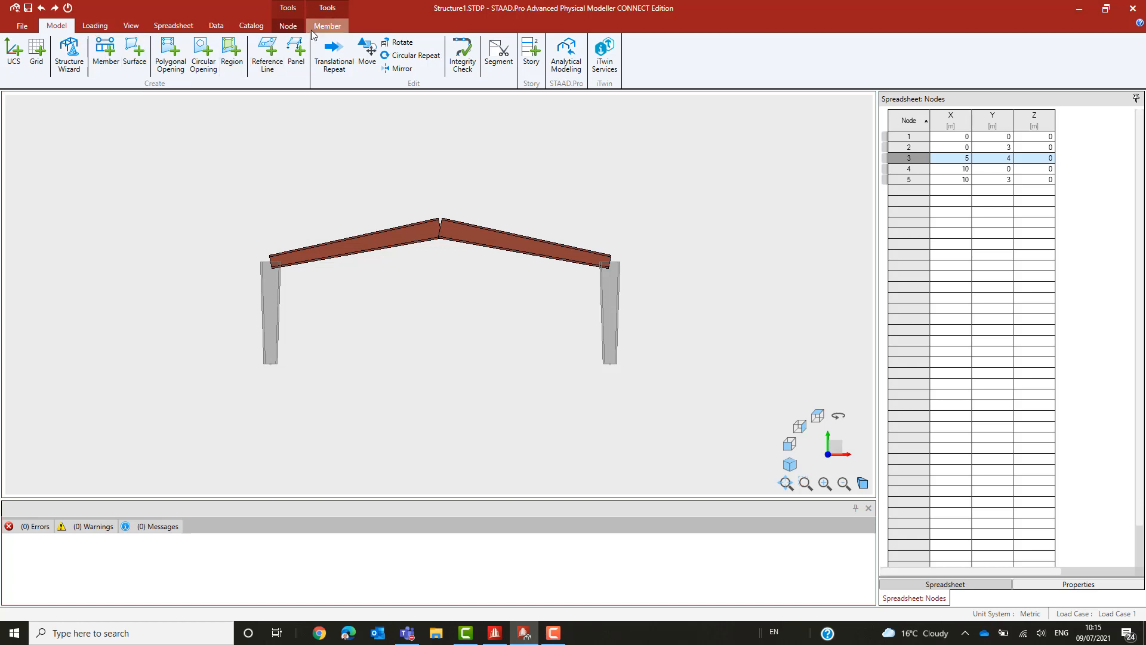
left_click(327, 26)
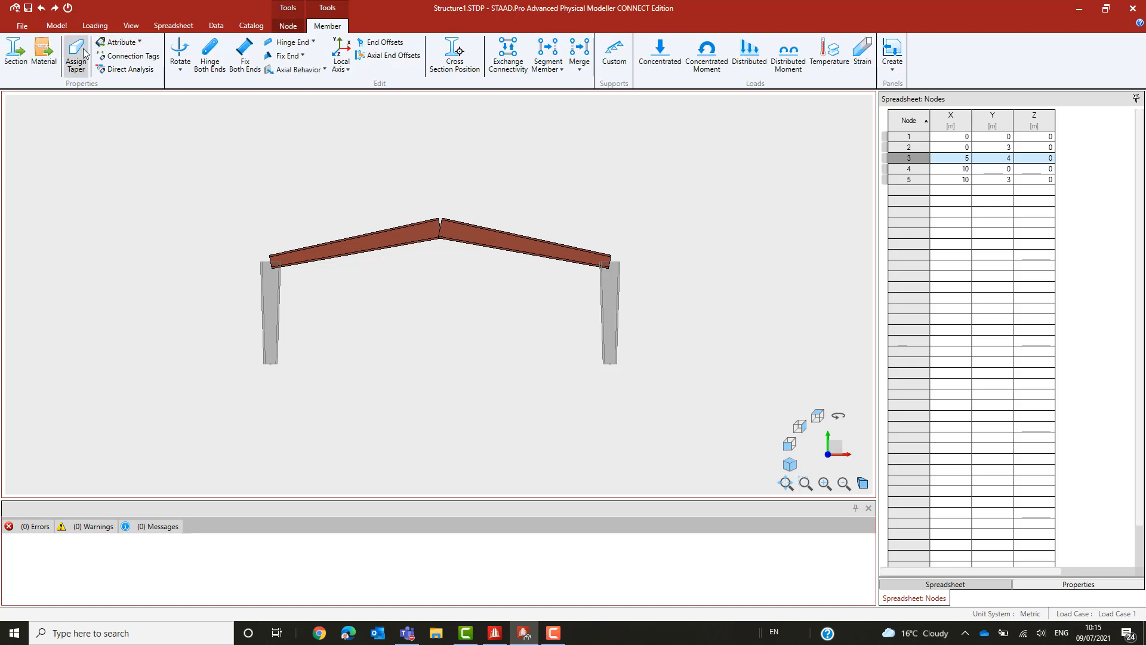
left_click(75, 53)
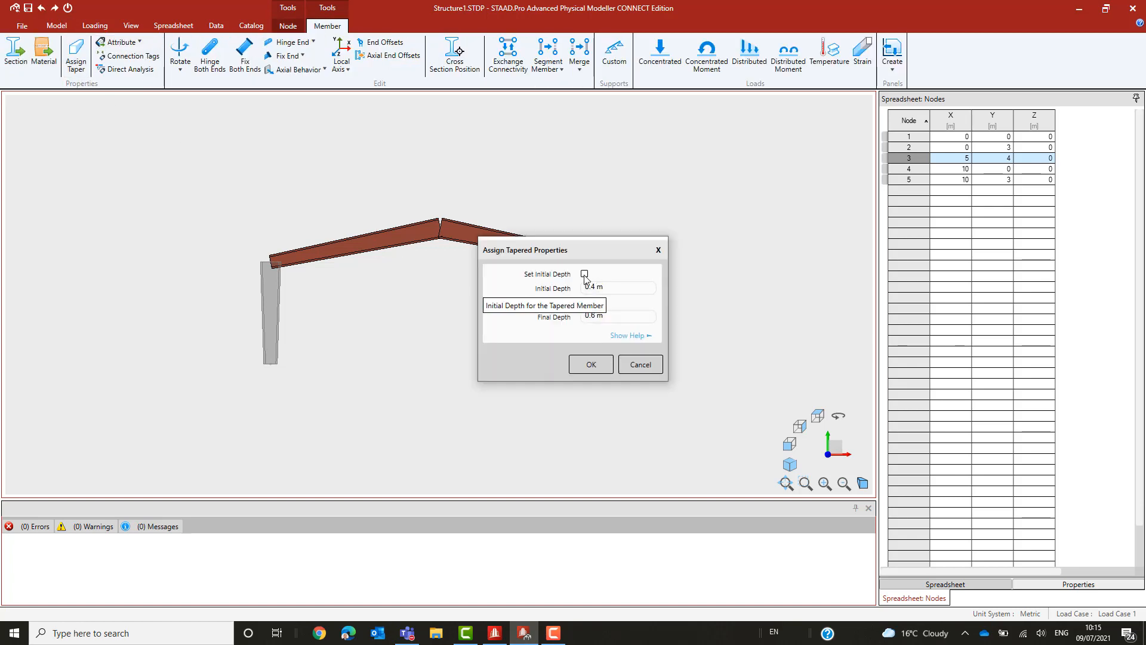
left_click(583, 274)
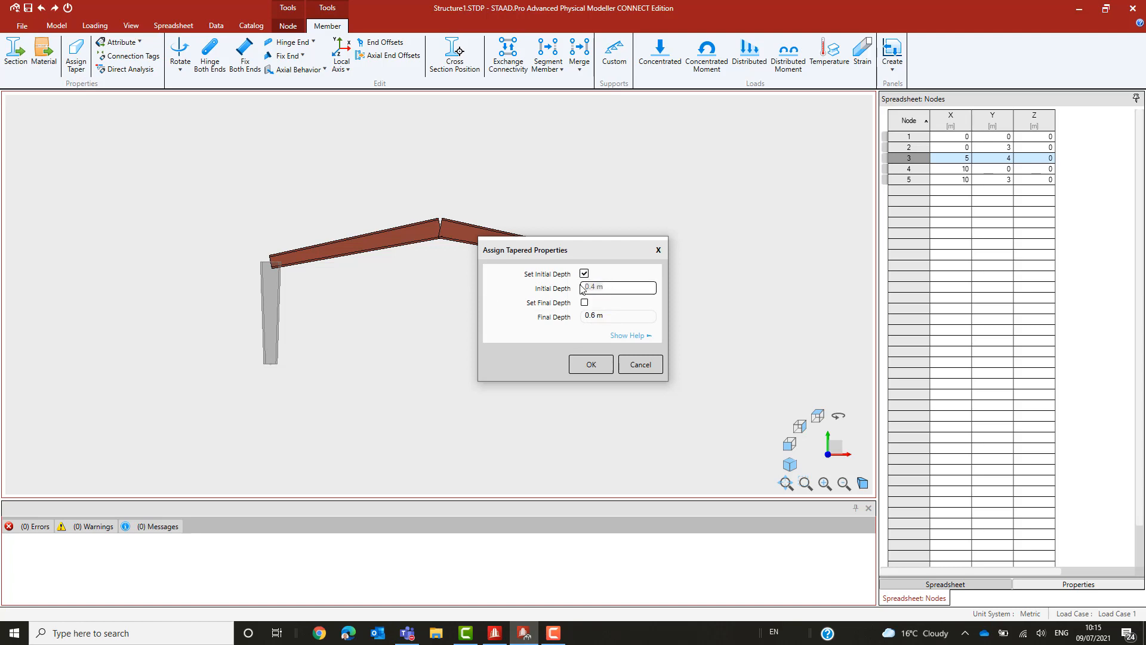
type(".6")
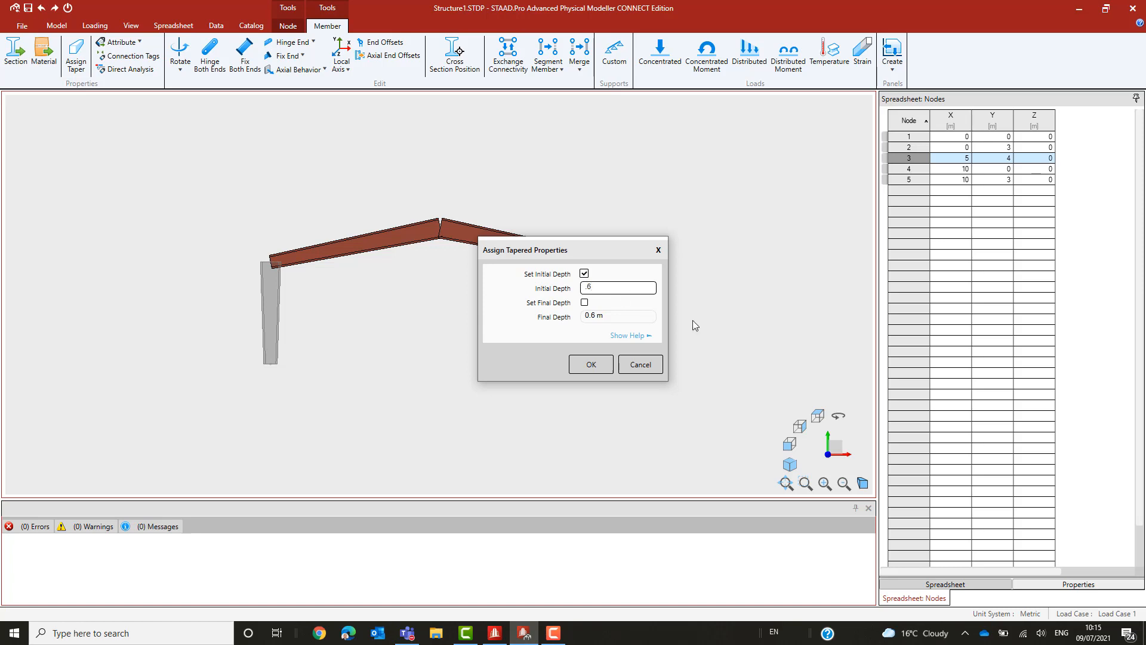
mouse_move(585, 302)
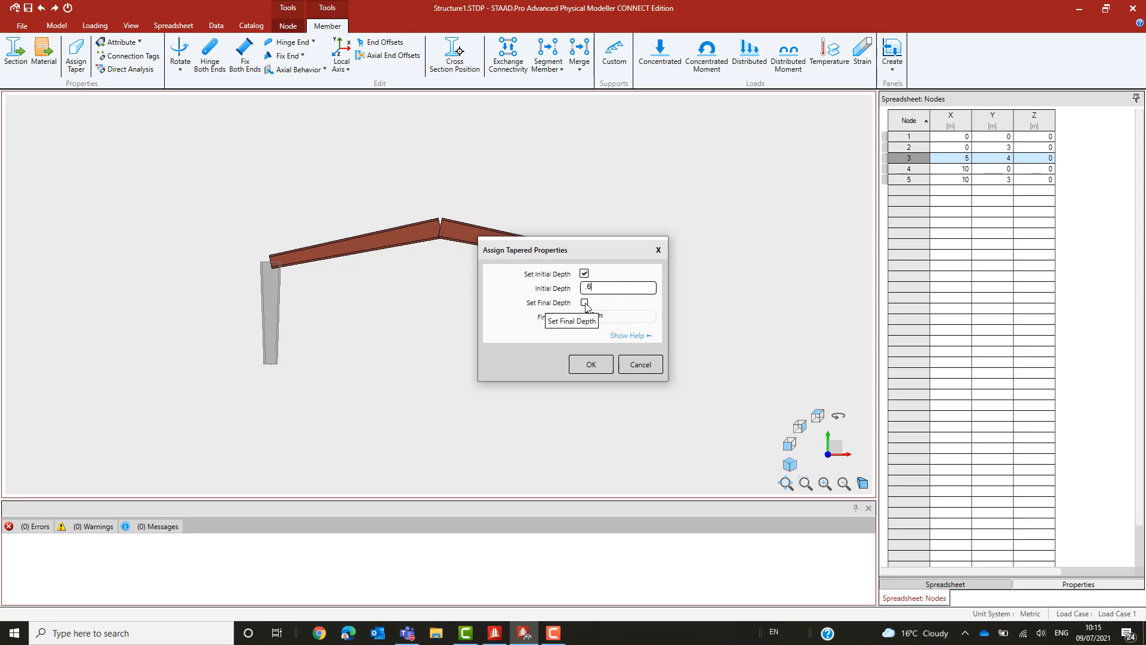
left_click(584, 303)
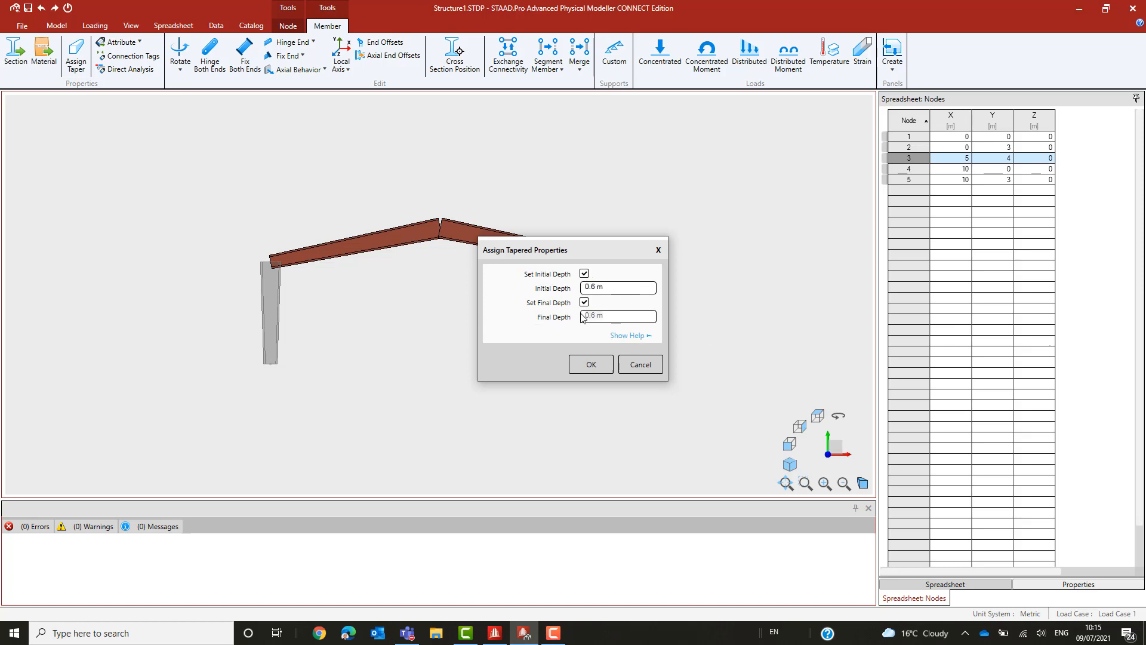
type("4")
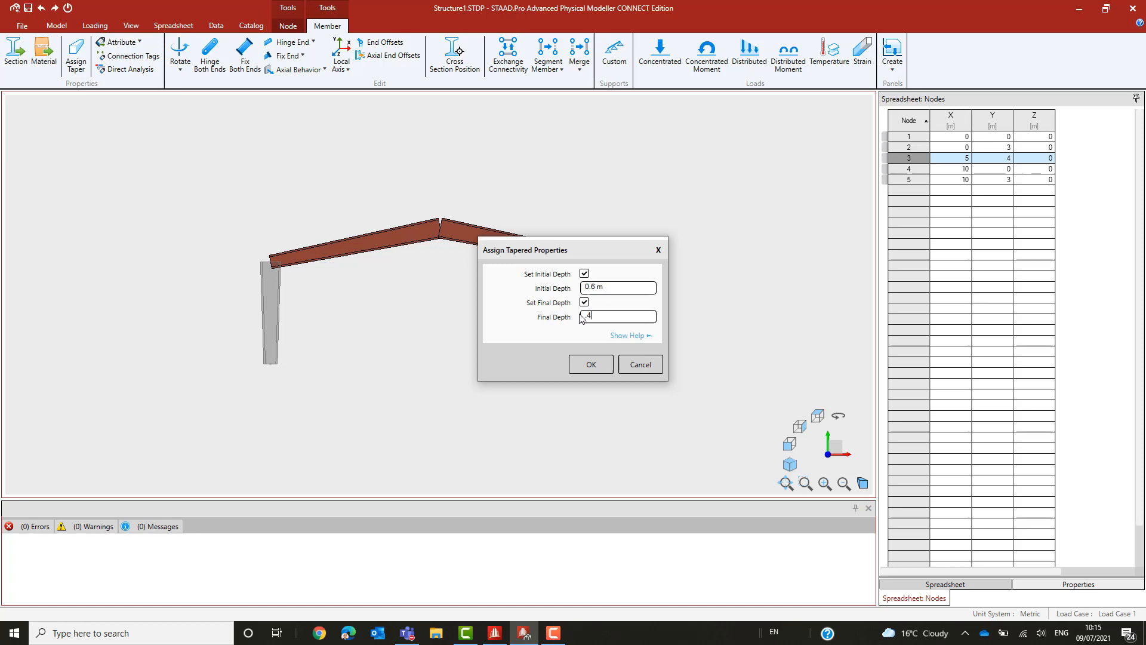
left_click(589, 365)
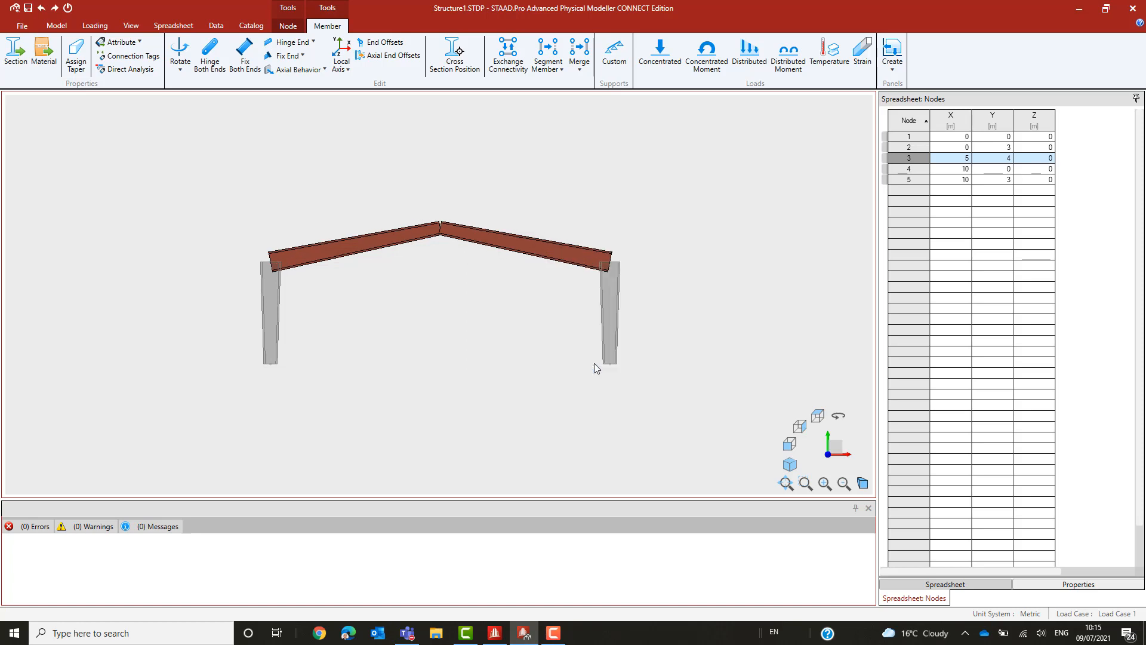
mouse_move(185, 218)
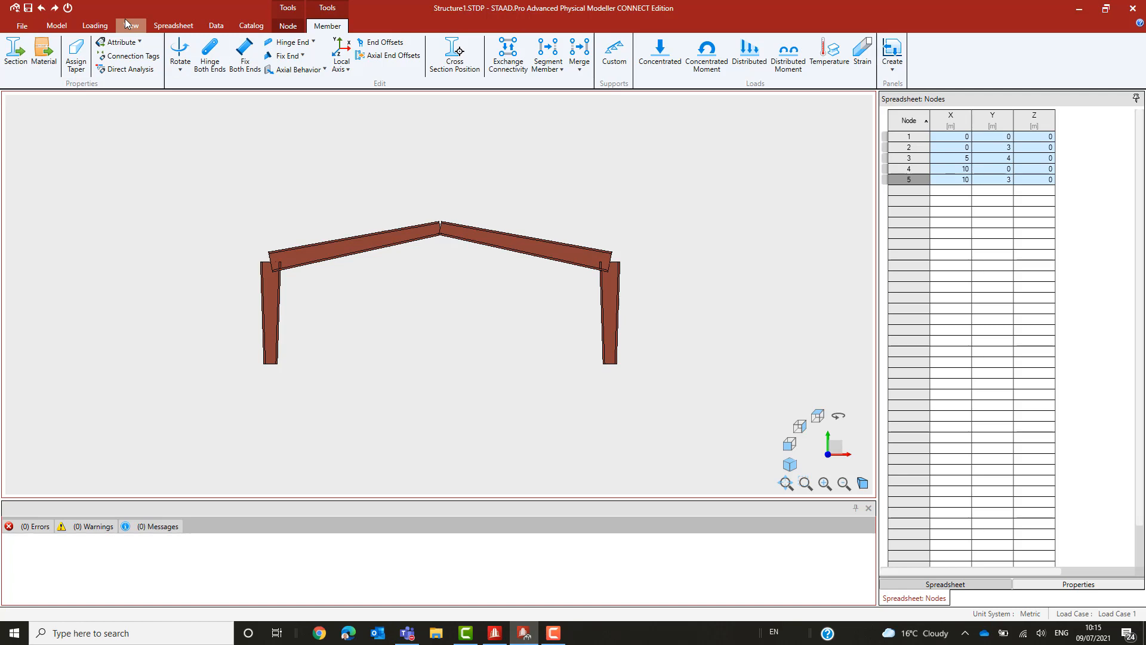
mouse_move(209, 46)
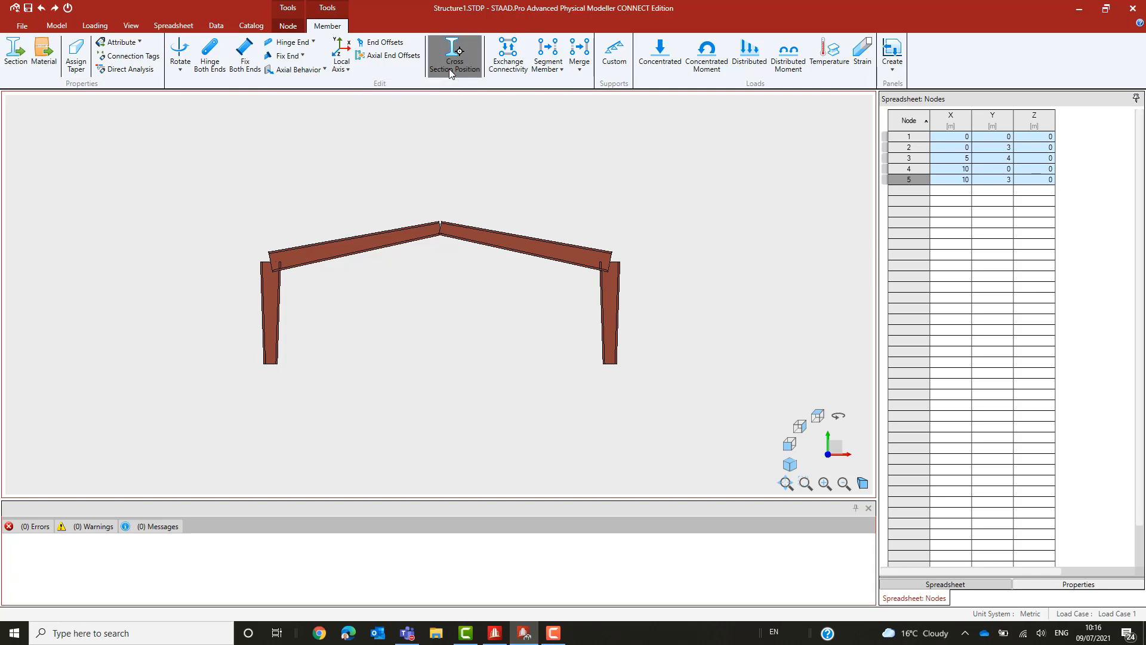
- Align all frame member cross-sections to top centre
left_click(453, 55)
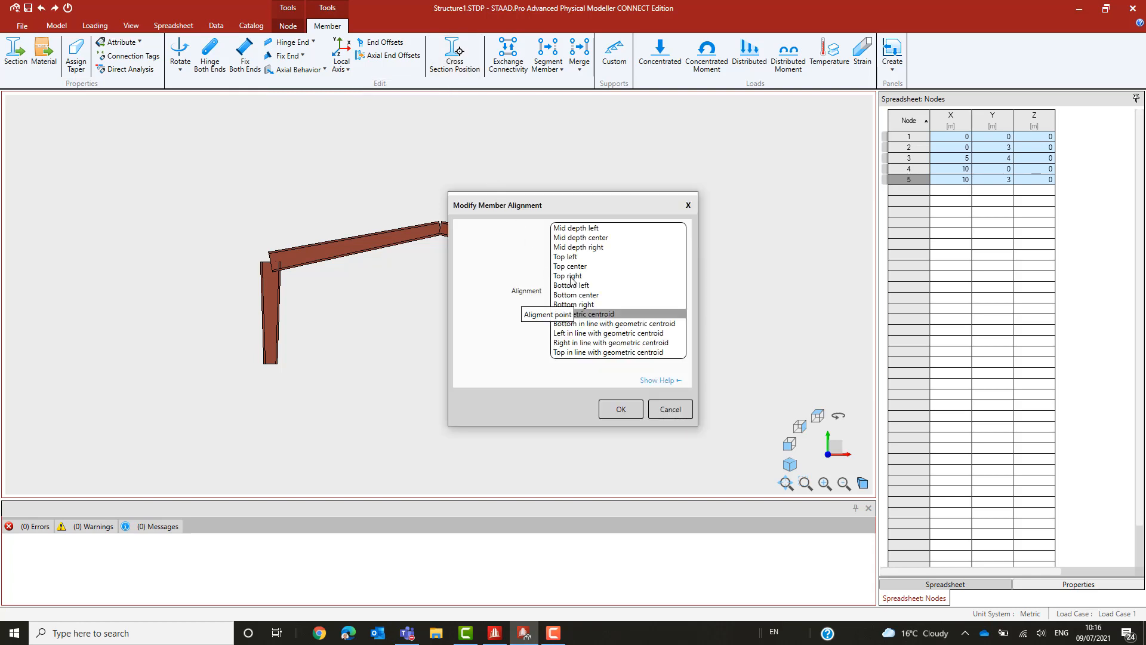
left_click(569, 267)
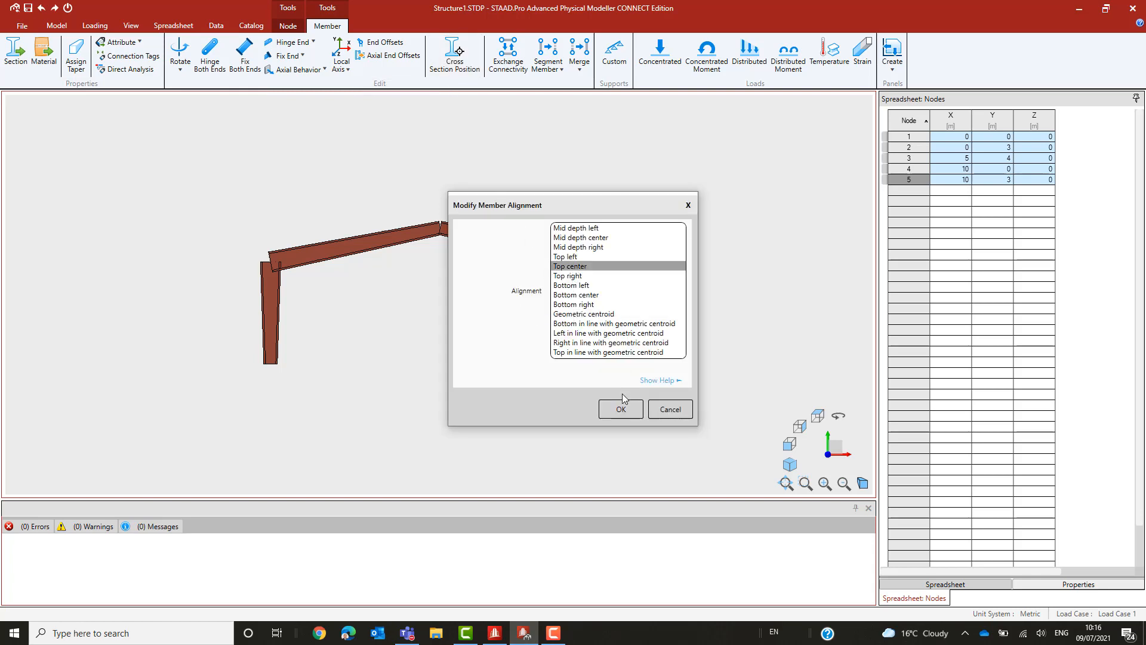
left_click(619, 409)
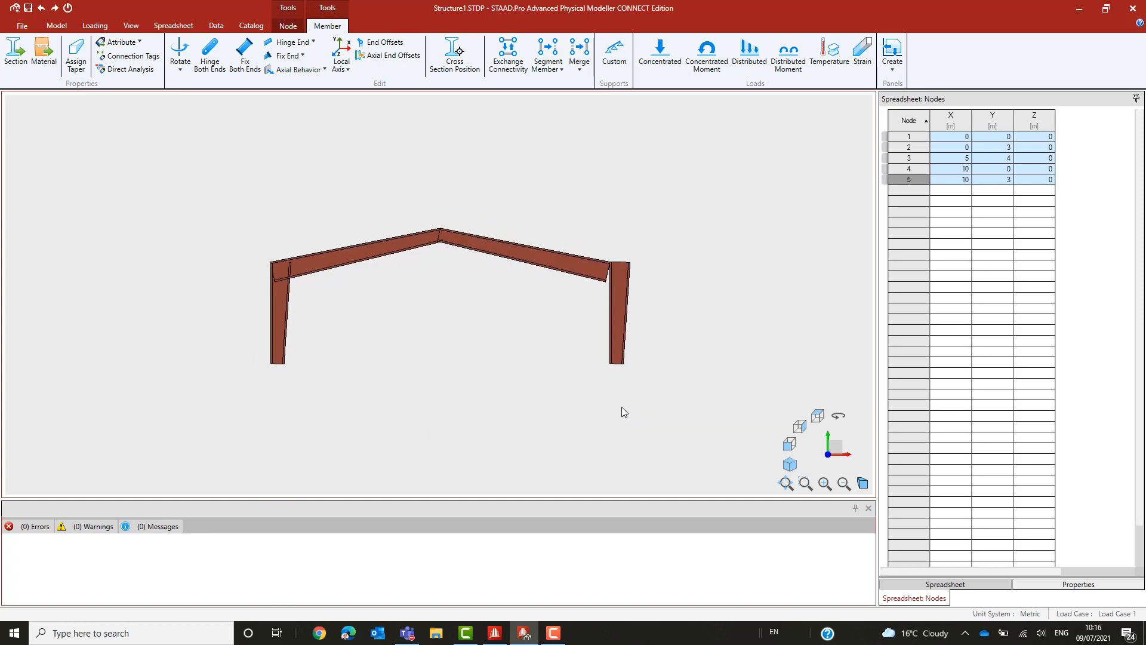
- Realign the right column's cross-section to bottom centre, then deselect it
left_click(617, 325)
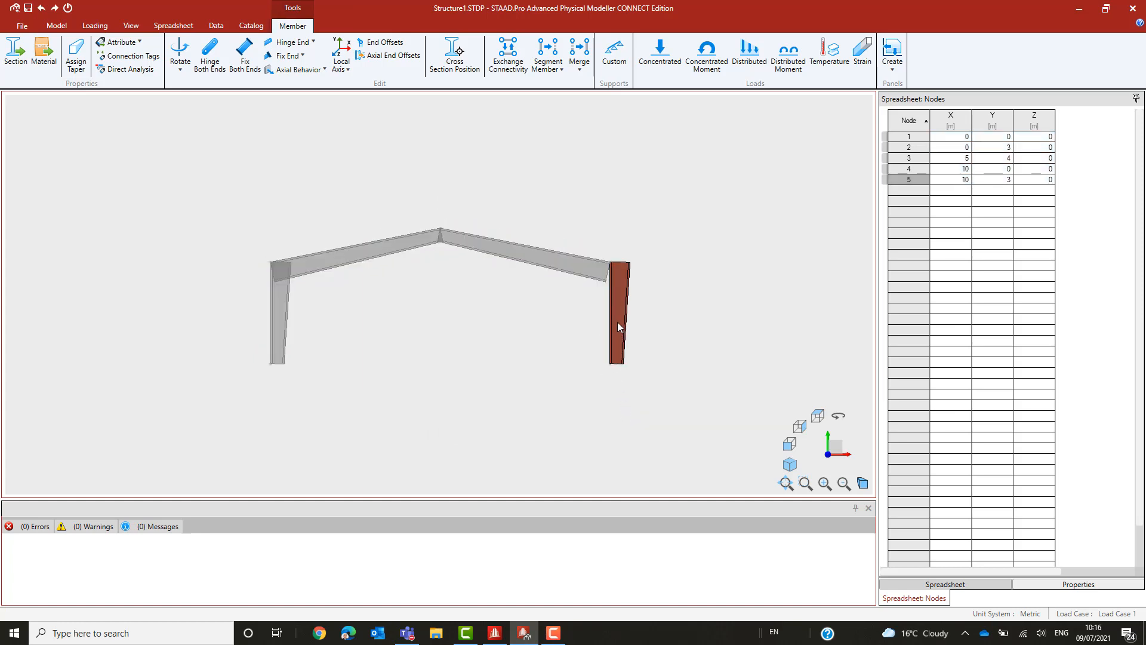
left_click(453, 55)
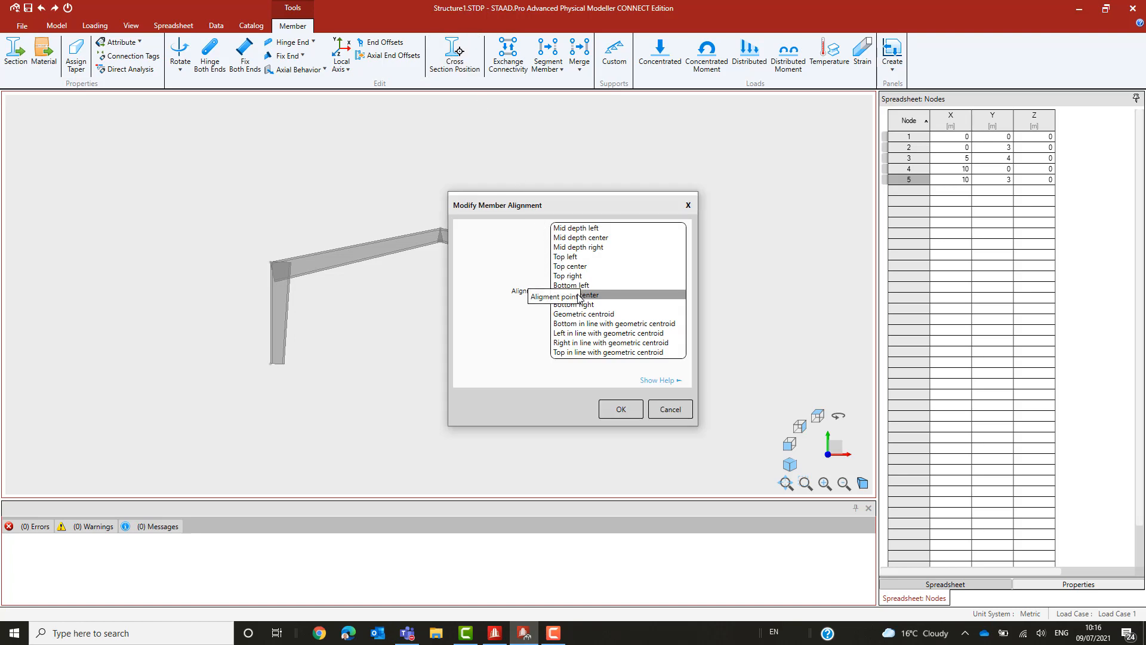
left_click(620, 409)
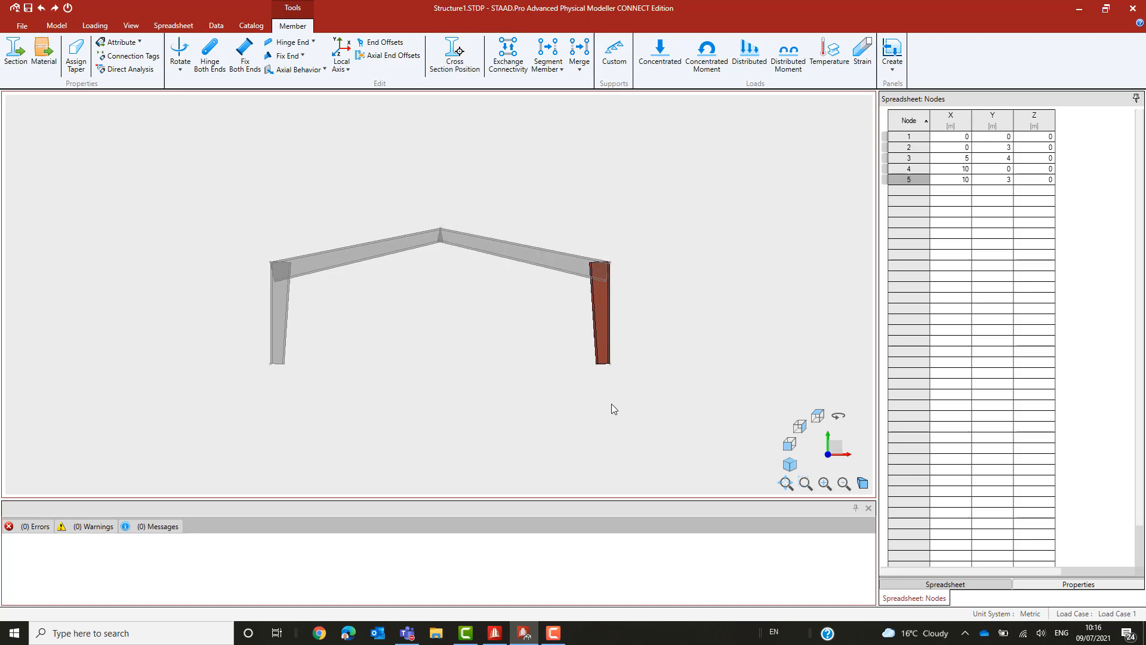
left_click(56, 26)
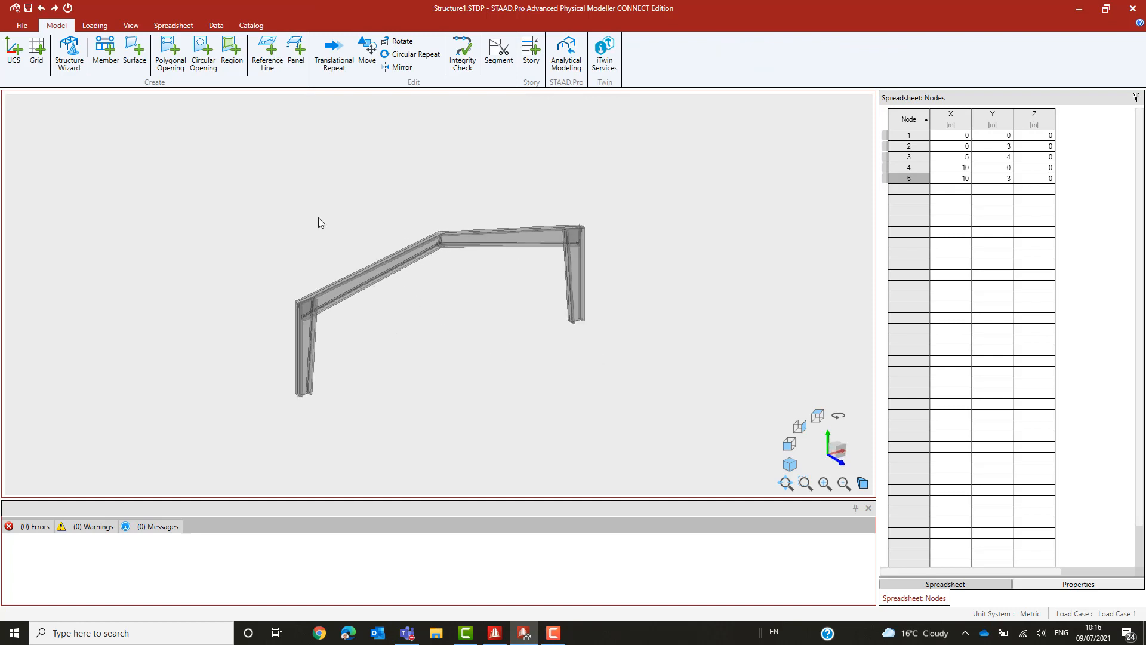
- Orbit and zoom in on the left column-to-rafter eaves joint
left_click_drag(318, 223, 585, 397)
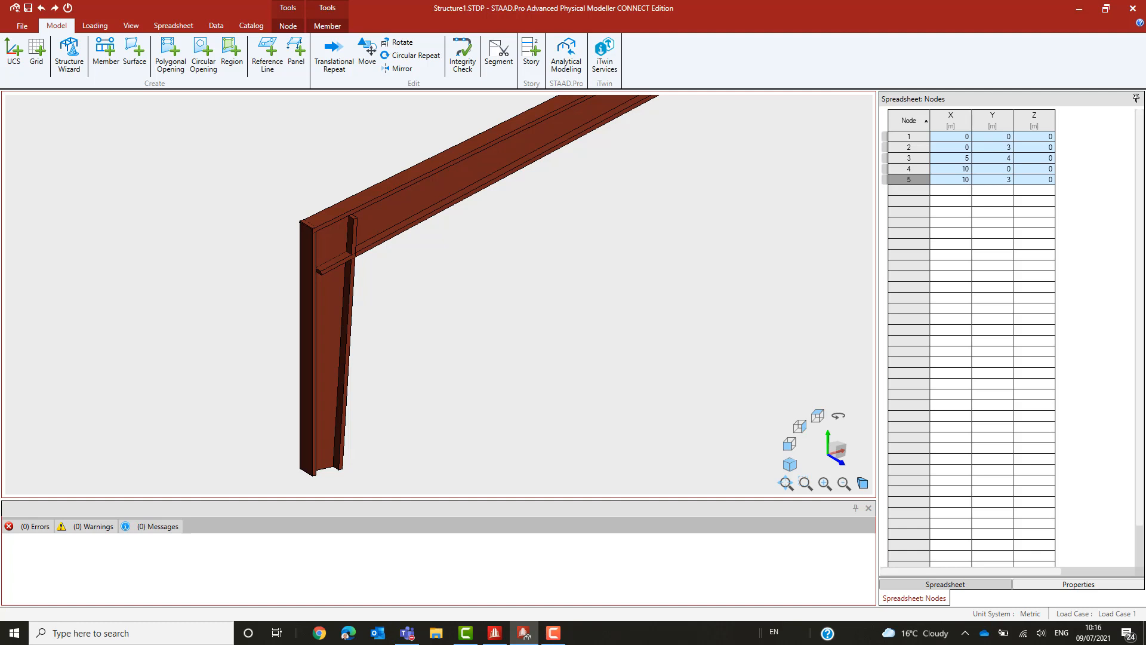
mouse_move(515, 326)
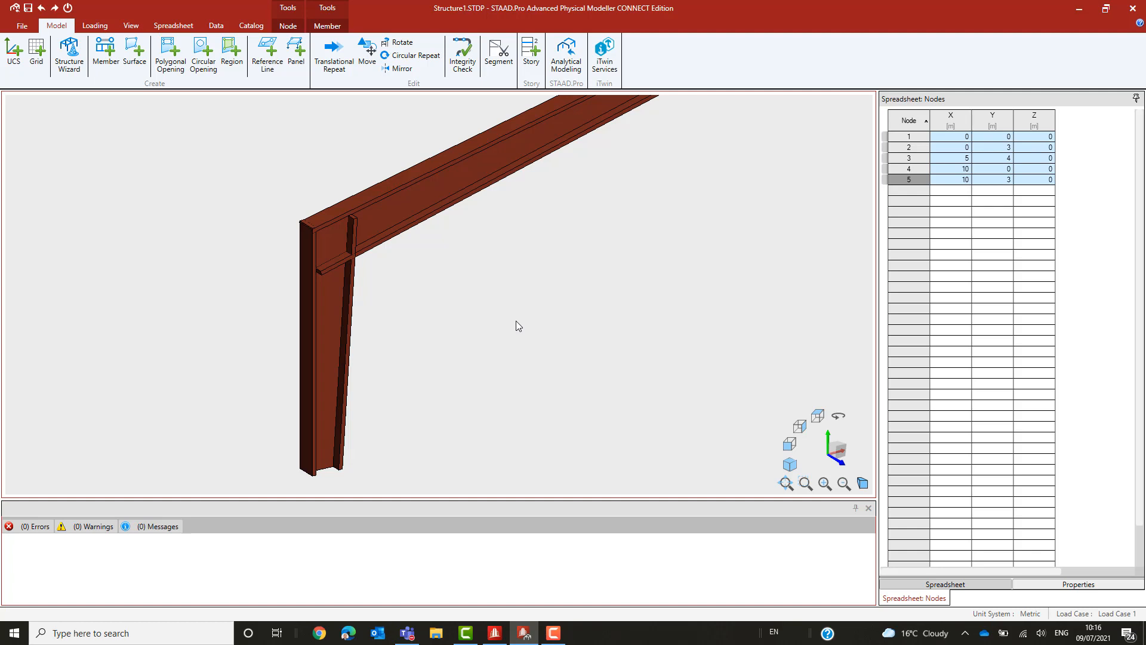
mouse_move(557, 237)
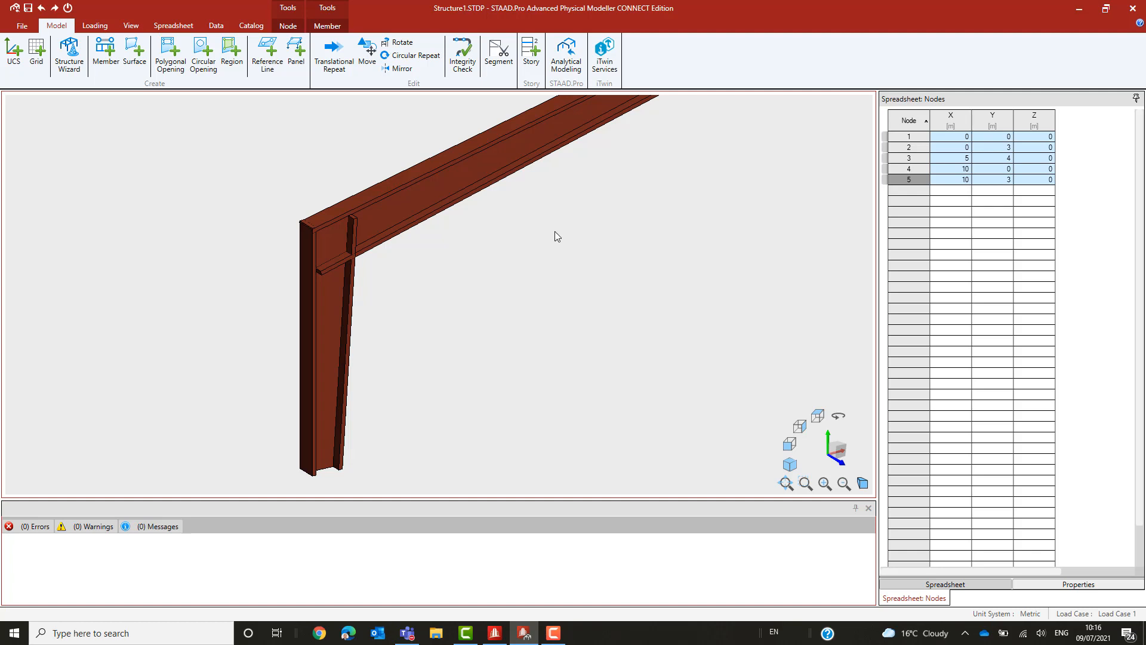